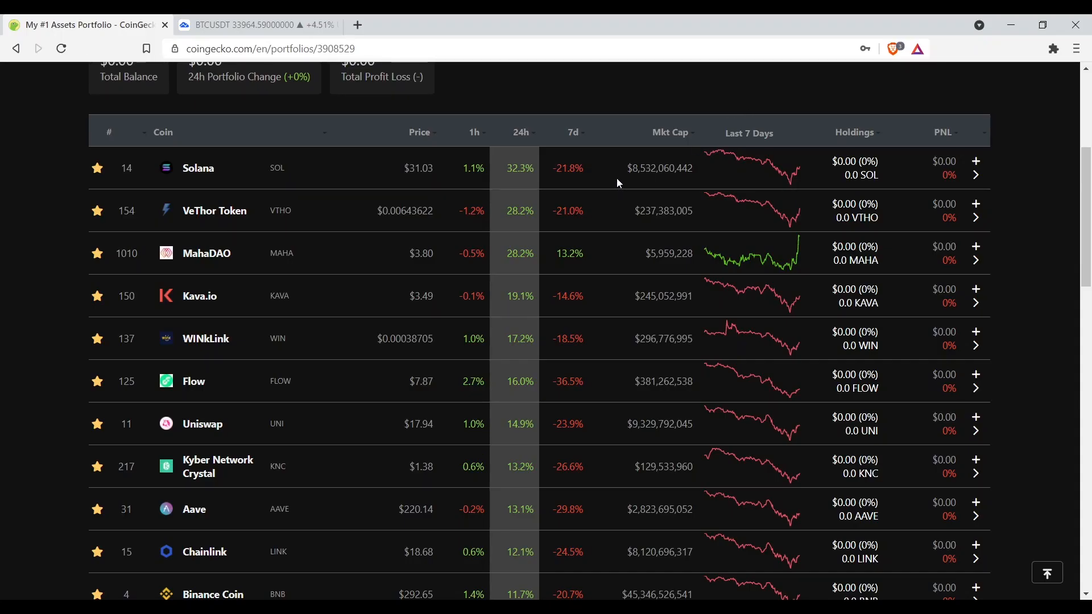
mouse_move(570, 227)
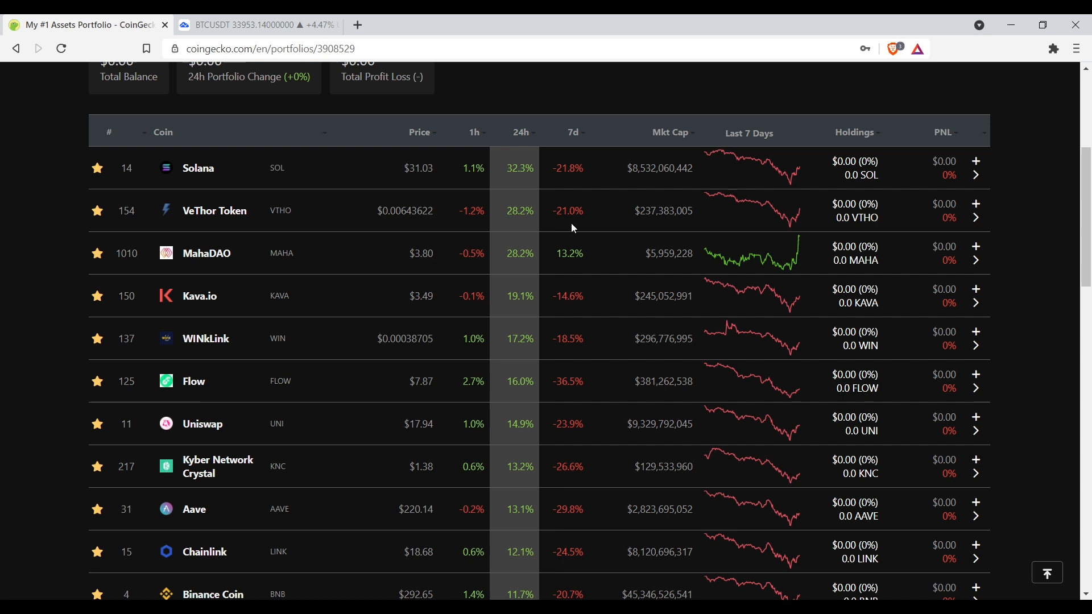
mouse_move(328, 243)
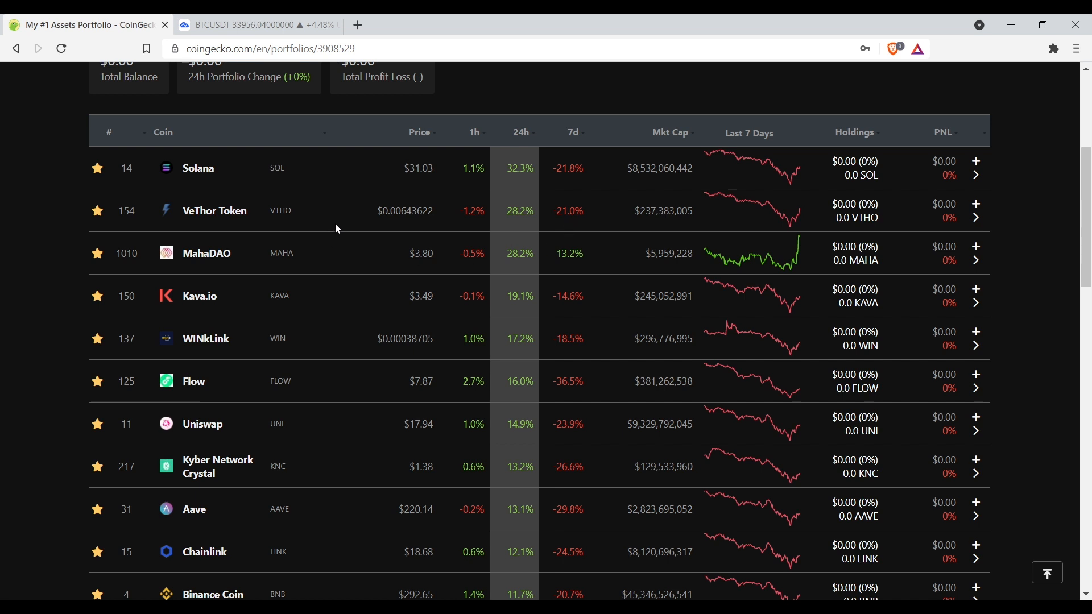
mouse_move(147, 243)
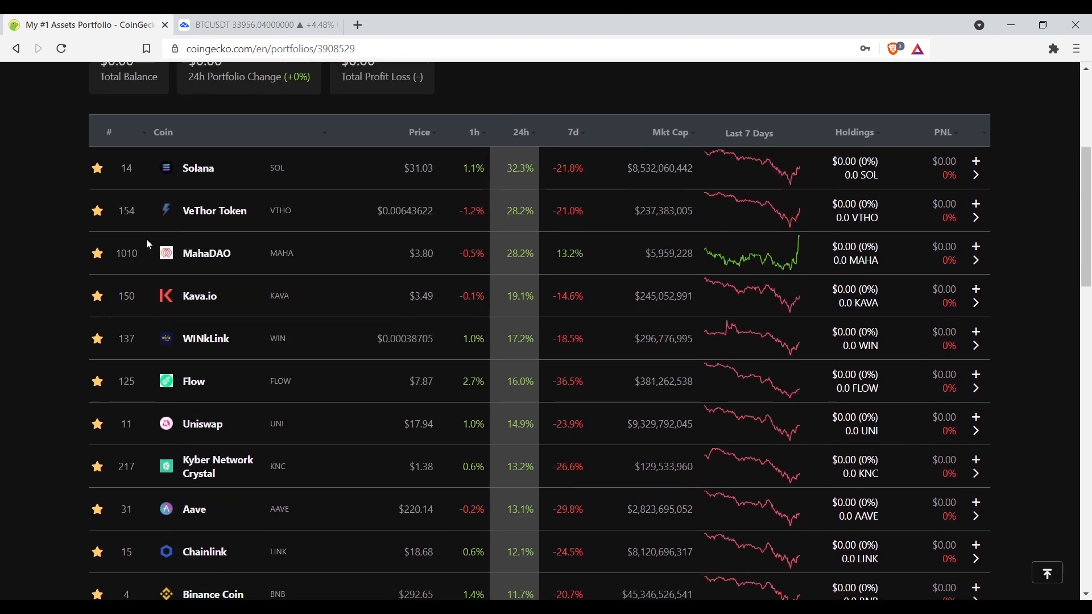
Scroll down through the VeThor Token page overview and back up slightly.
scroll("down", 3)
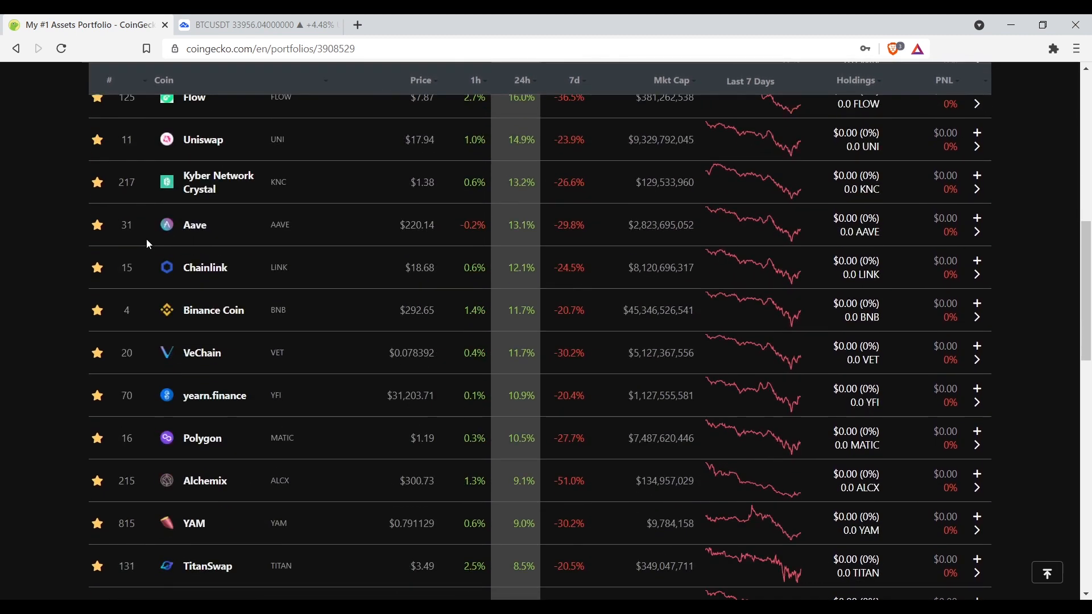
mouse_move(497, 386)
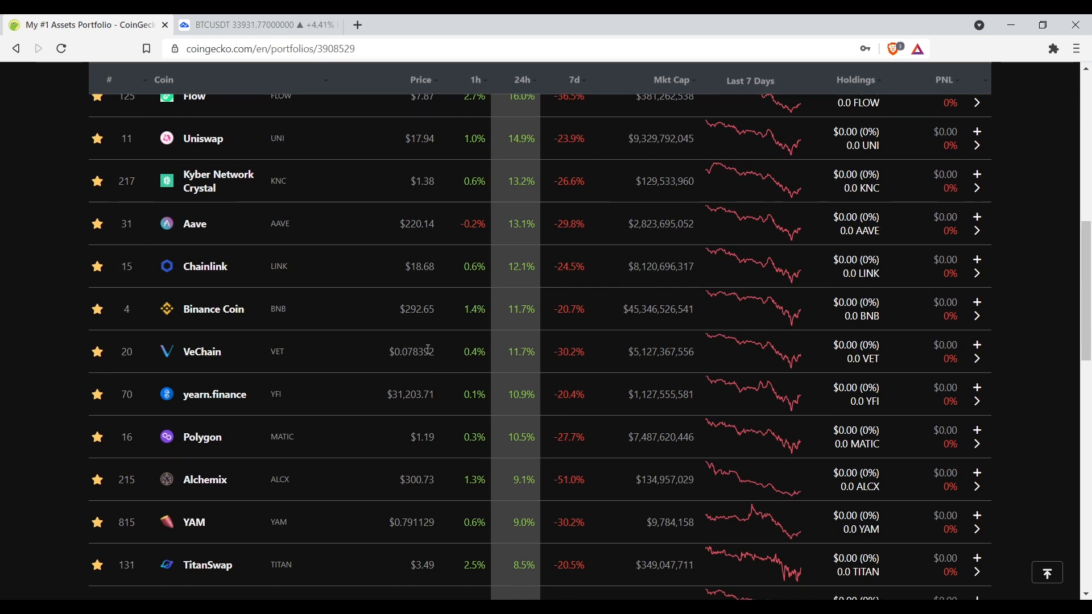
scroll("down", 3)
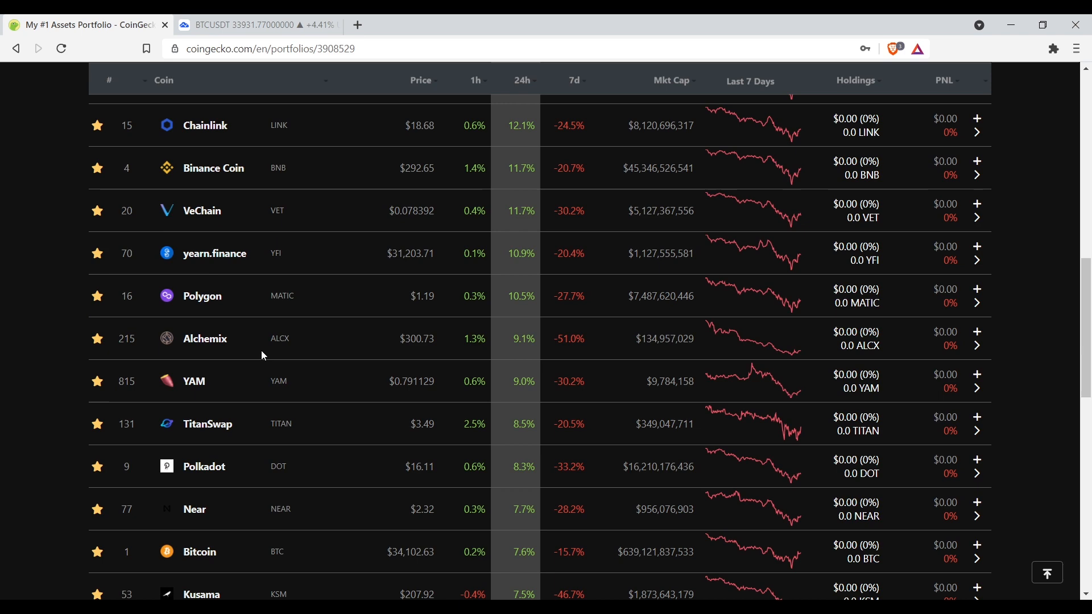
scroll("down", 3)
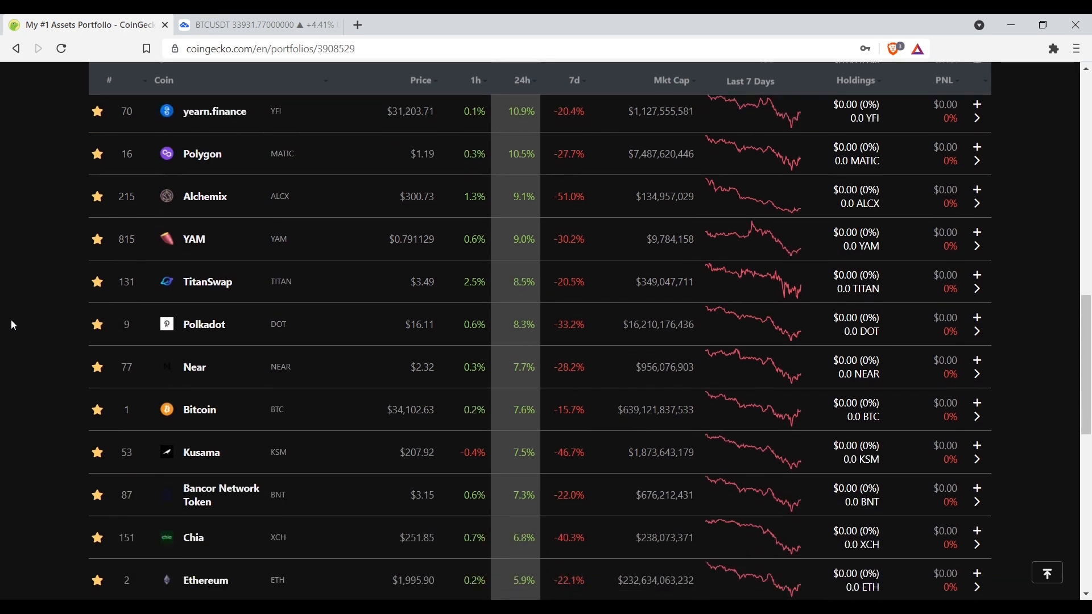
scroll("down", 3)
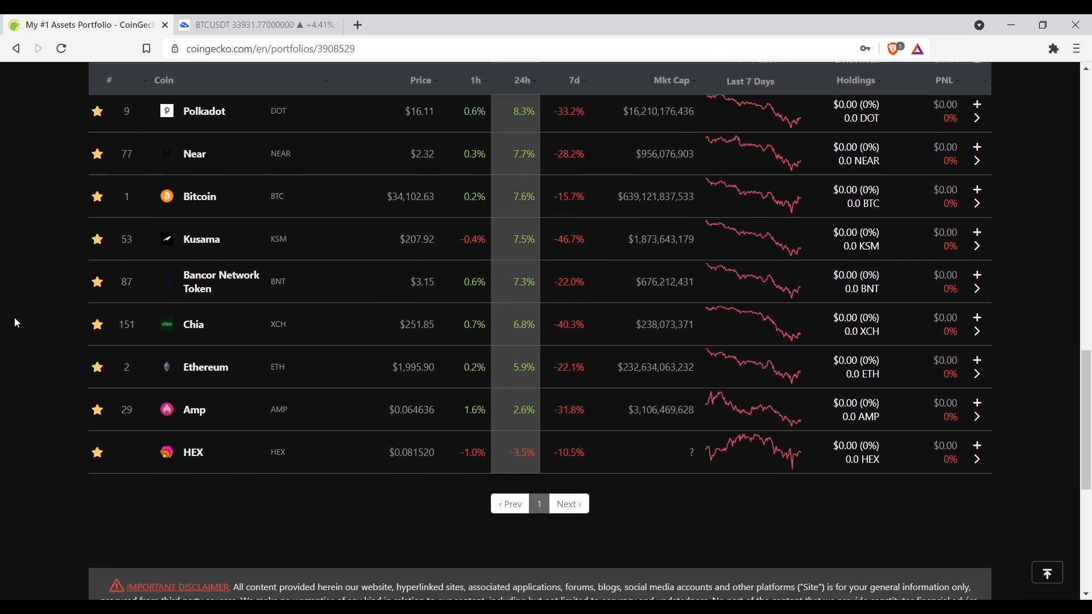
mouse_move(29, 311)
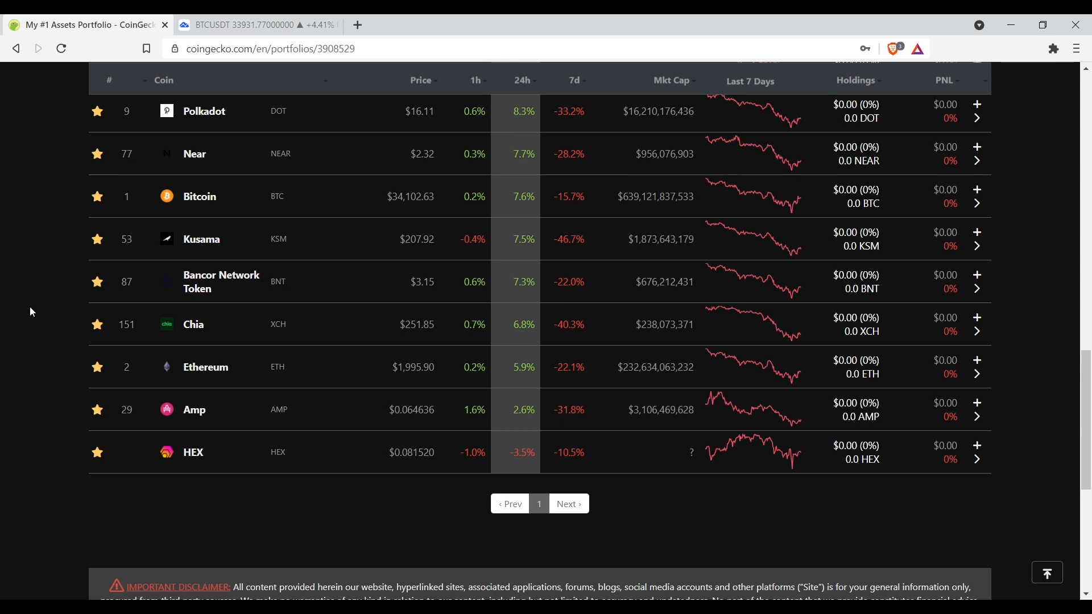
scroll("down", 3)
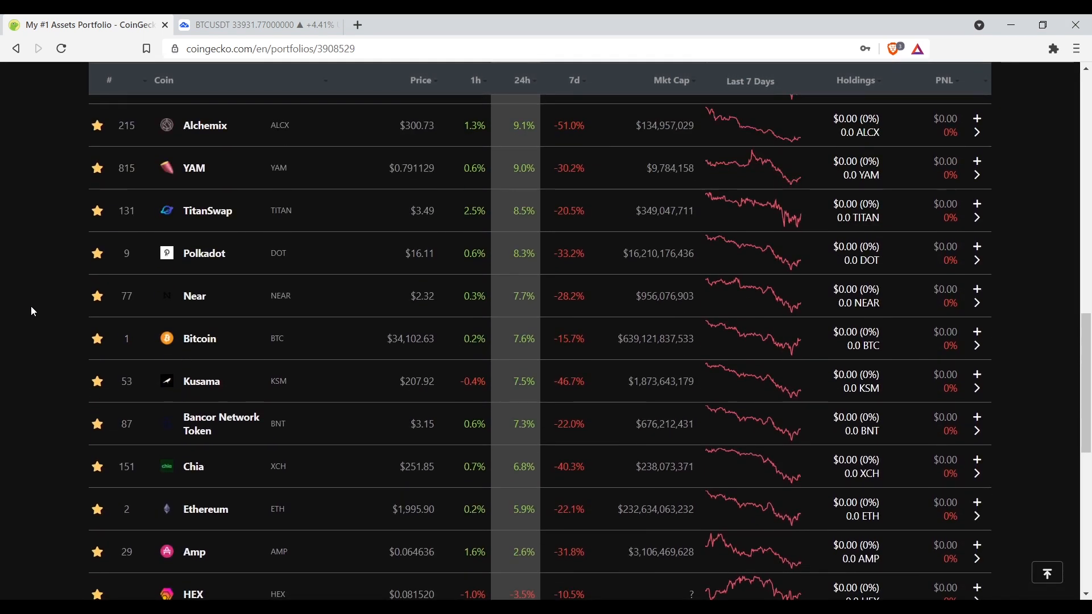
scroll("down", 3)
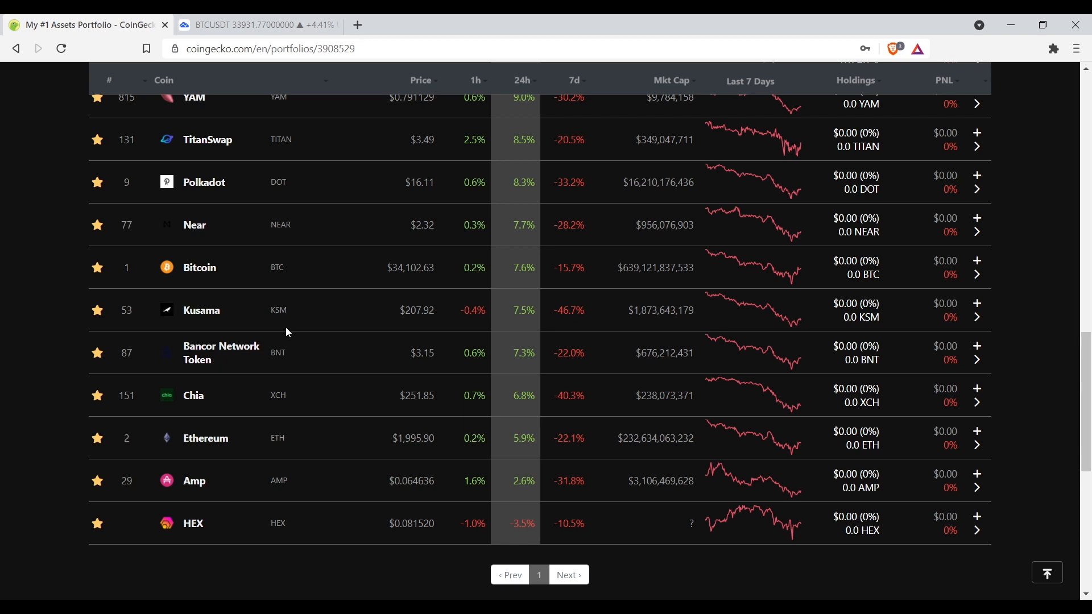
scroll("up", 3)
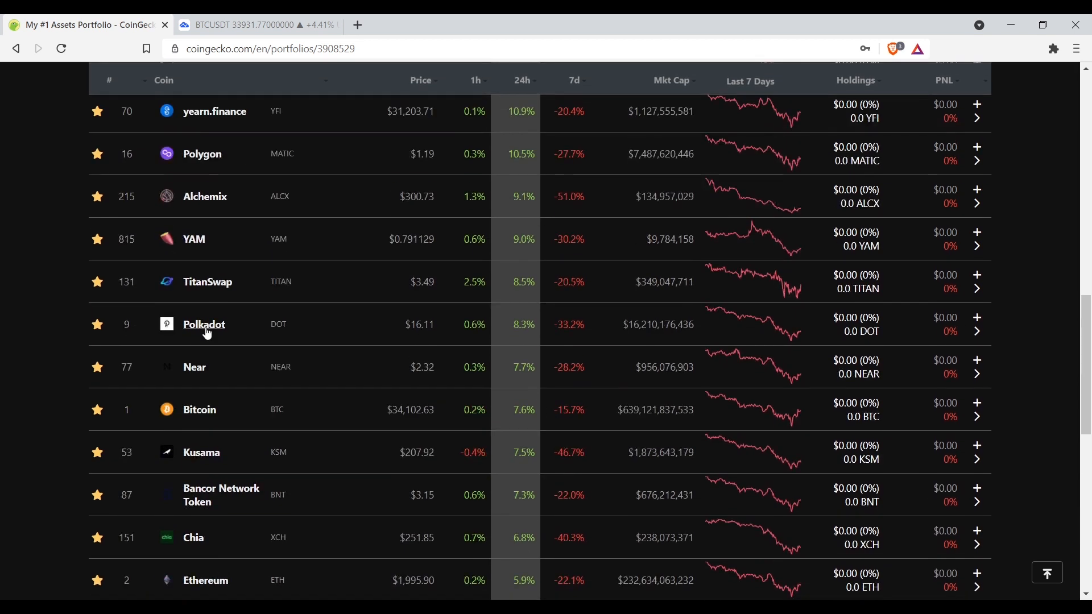
scroll("down", 3)
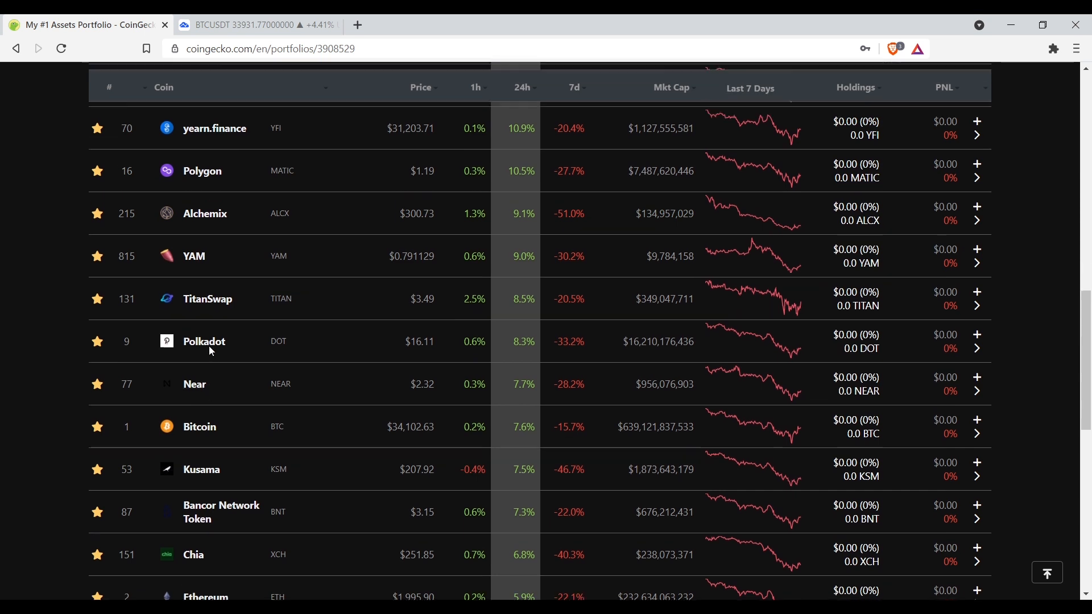
scroll("up", 3)
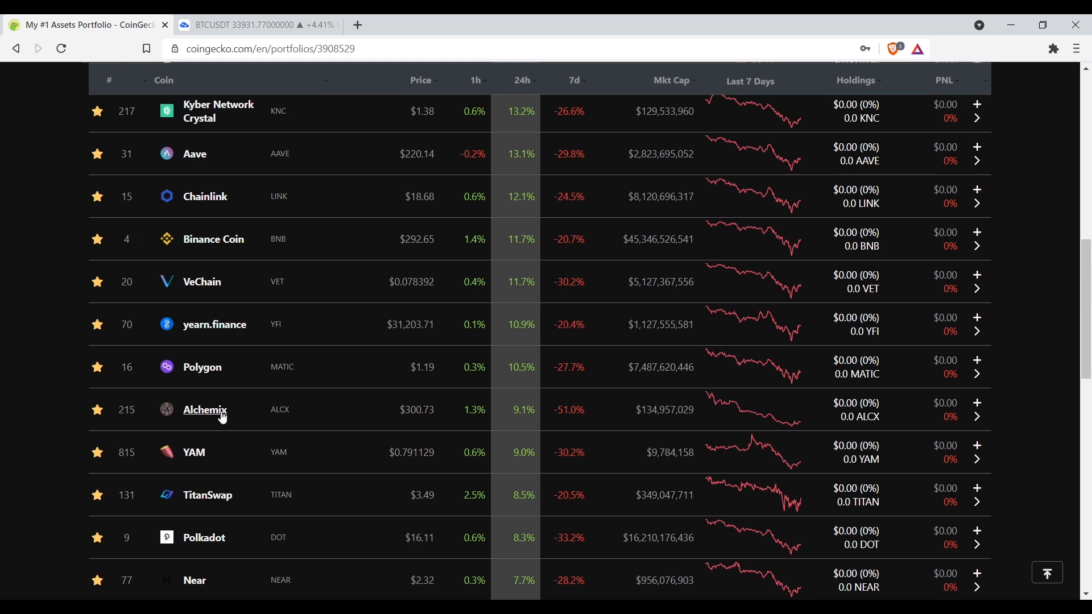
mouse_move(211, 368)
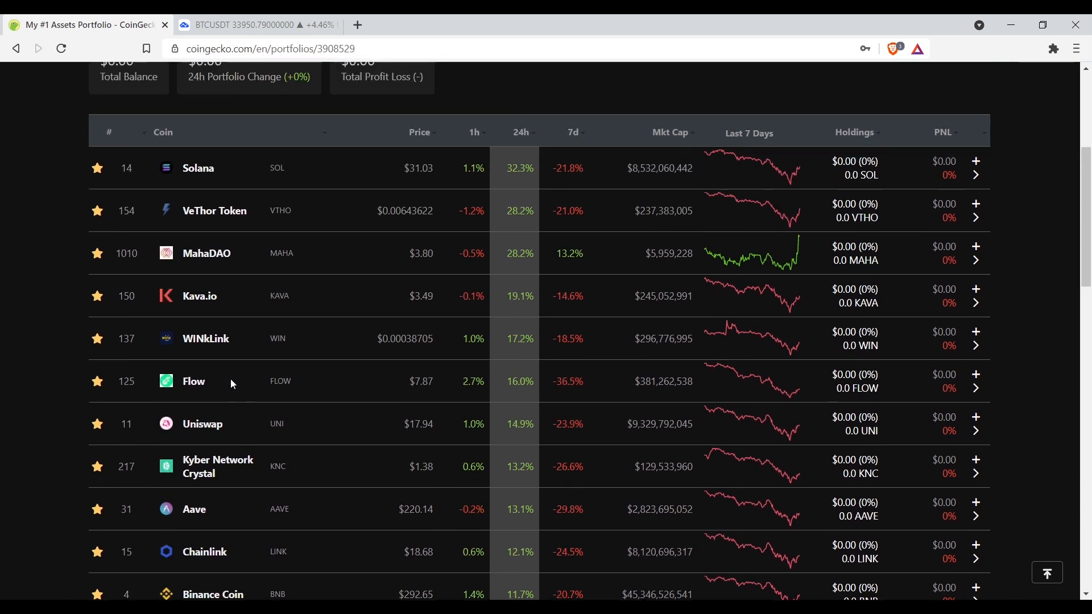
mouse_move(196, 394)
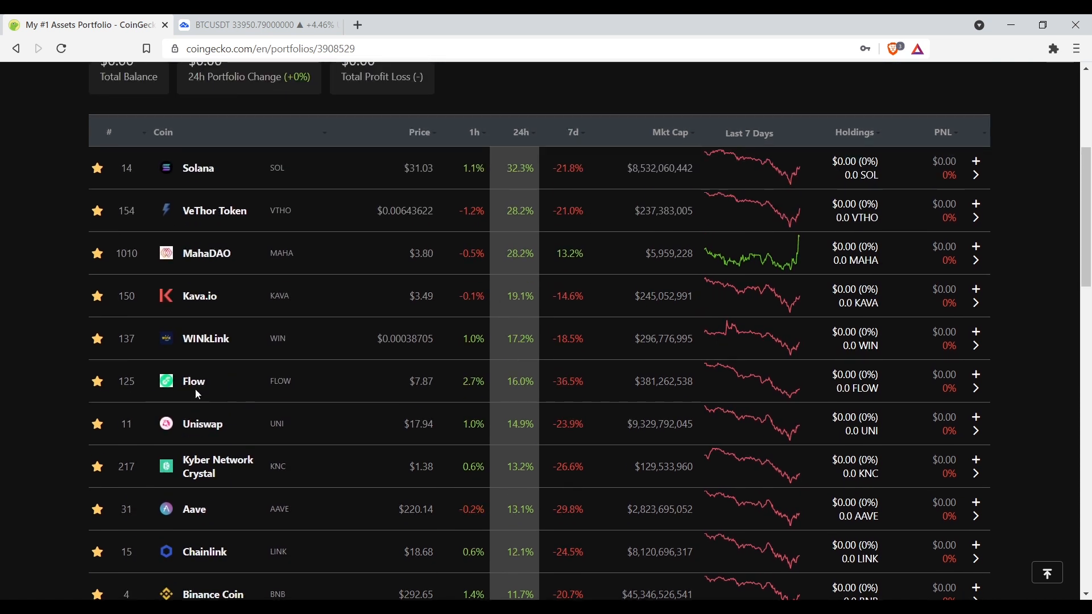
mouse_move(205, 339)
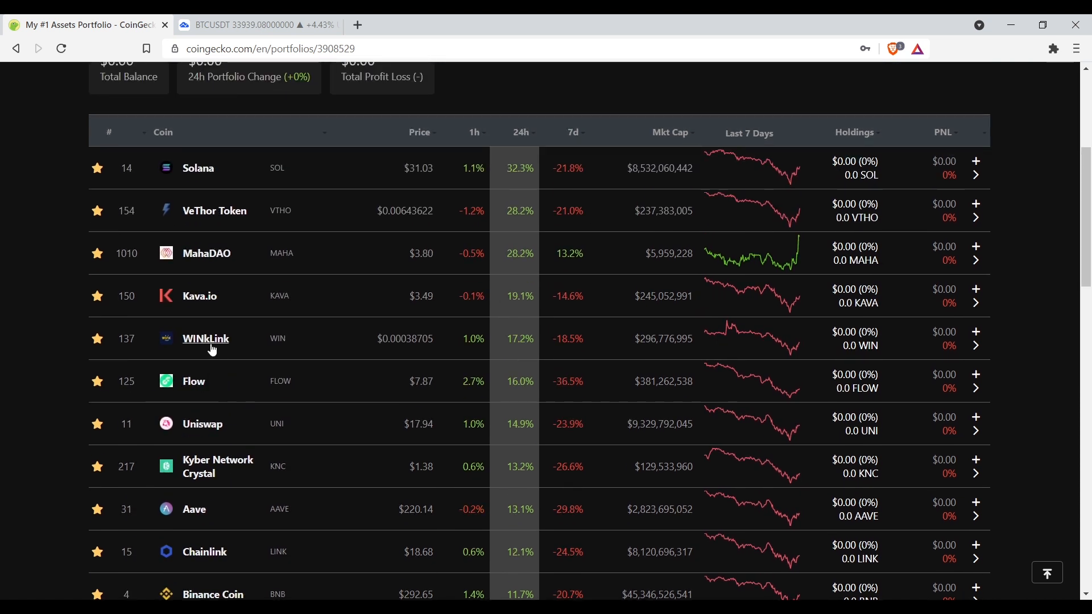
mouse_move(198, 295)
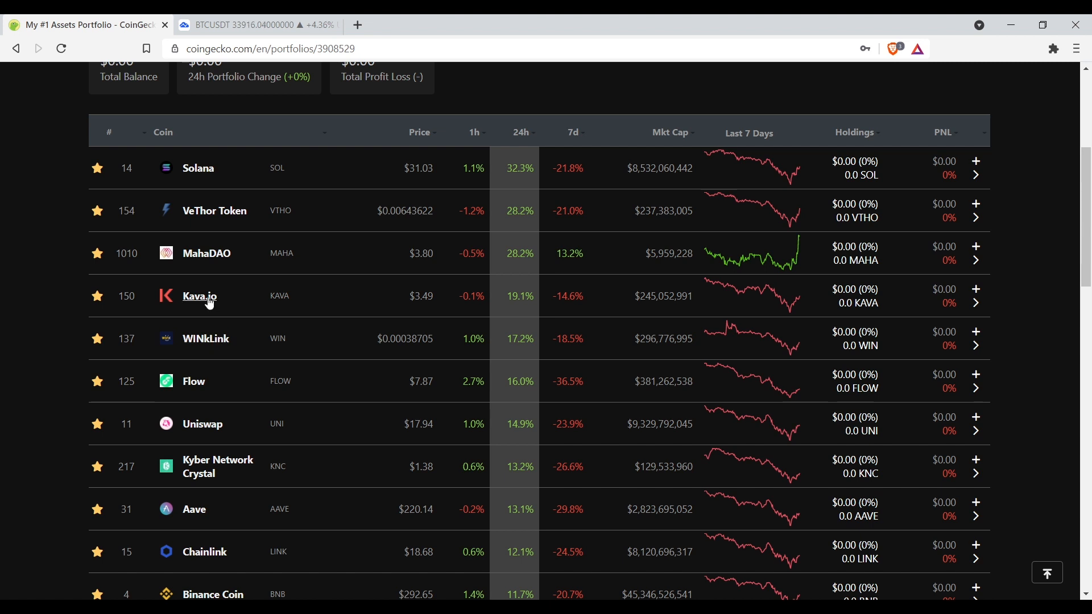
mouse_move(213, 240)
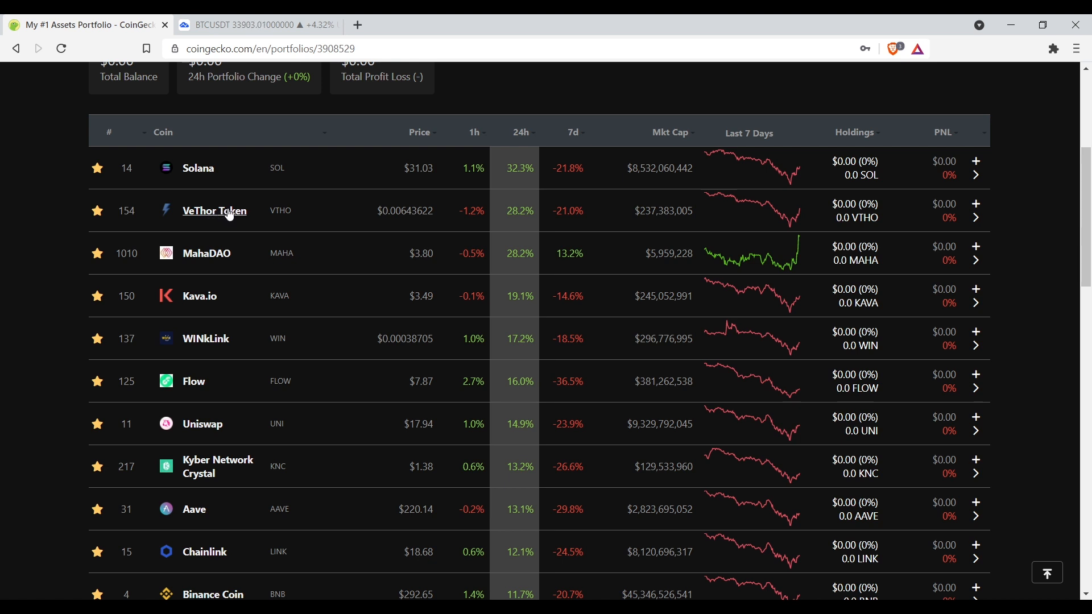
mouse_move(197, 168)
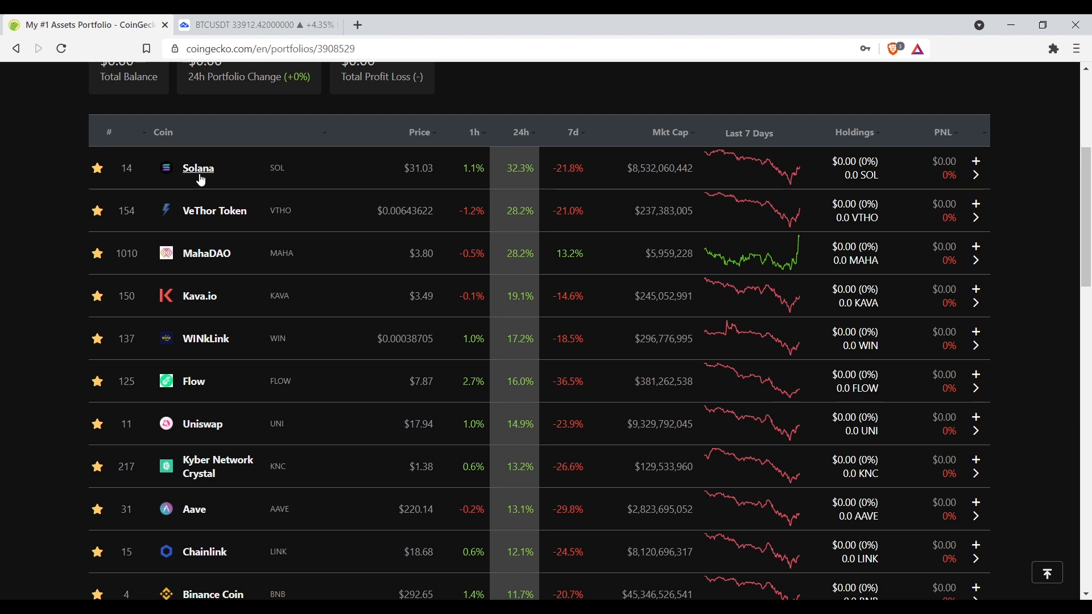
Bring the VeThor Token 24-hour price chart and market stats into view.
scroll("down", 3)
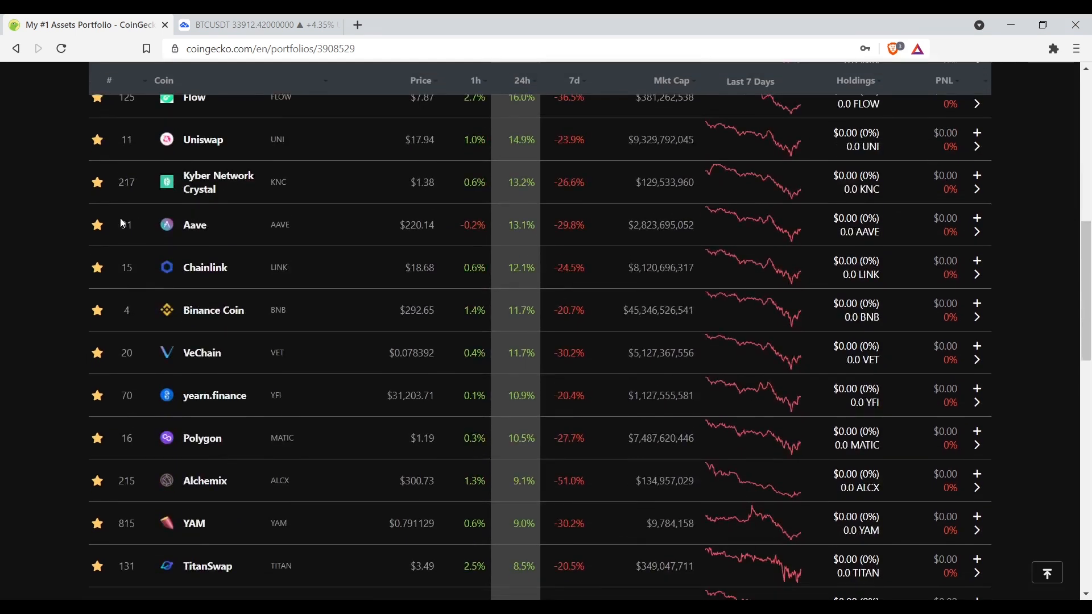
scroll("down", 3)
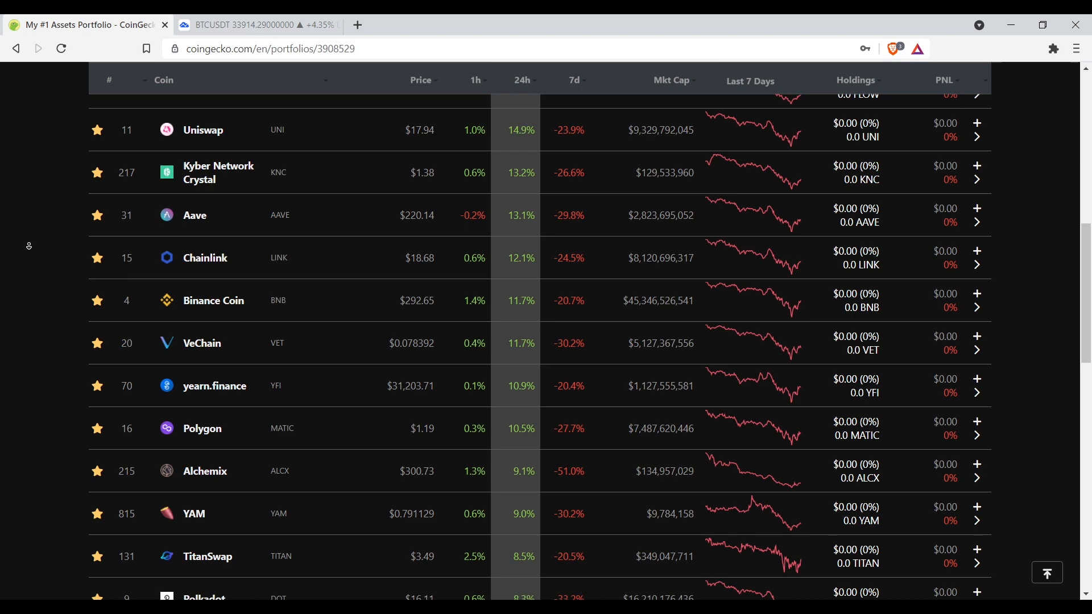
scroll("down", 3)
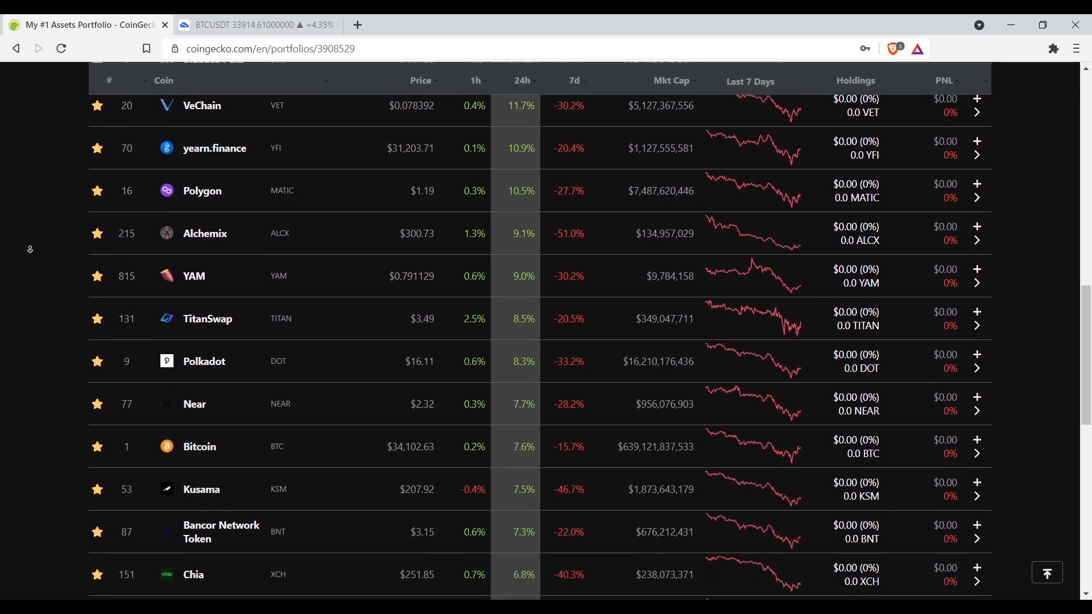
scroll("down", 3)
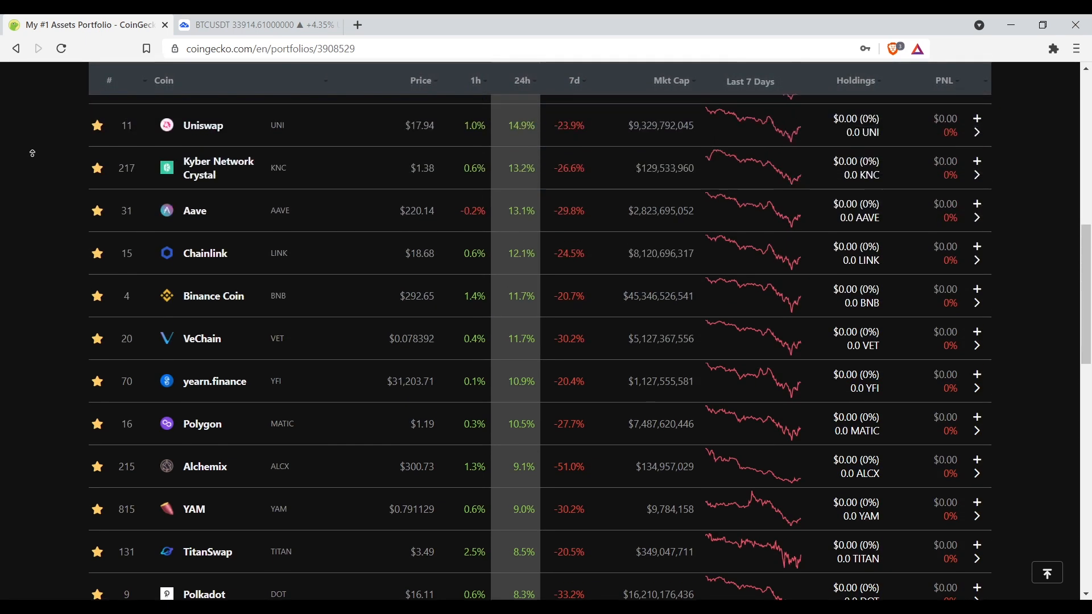
scroll("up", 3)
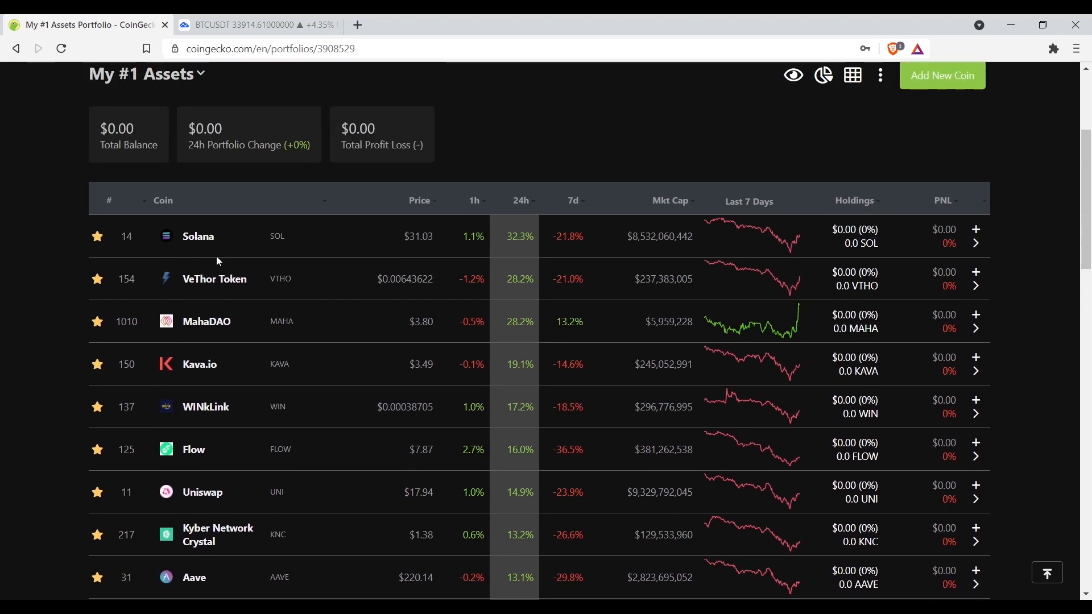
left_click(214, 279)
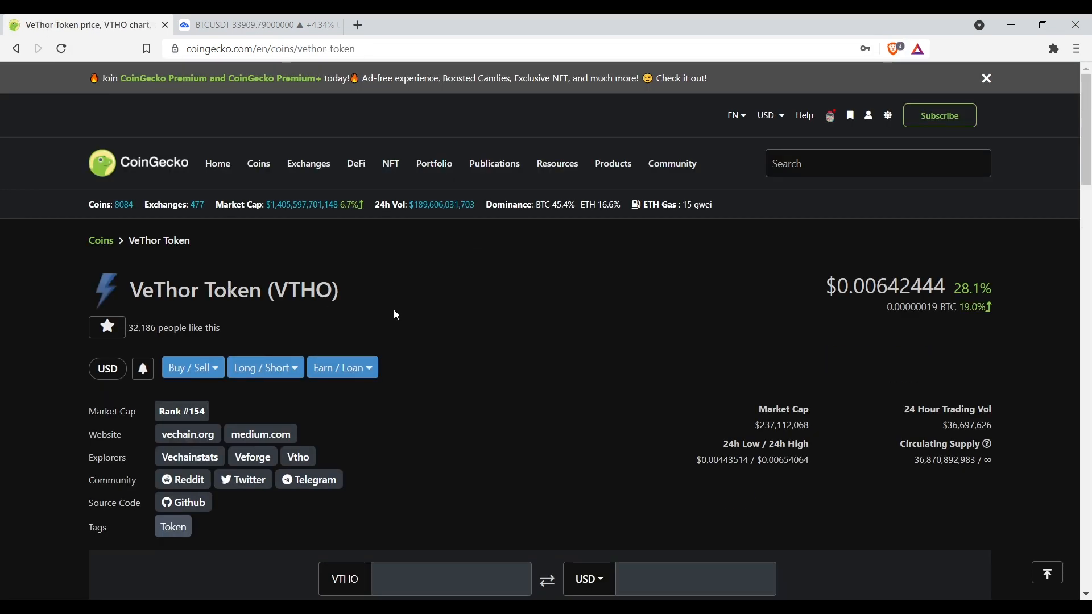
scroll("down", 3)
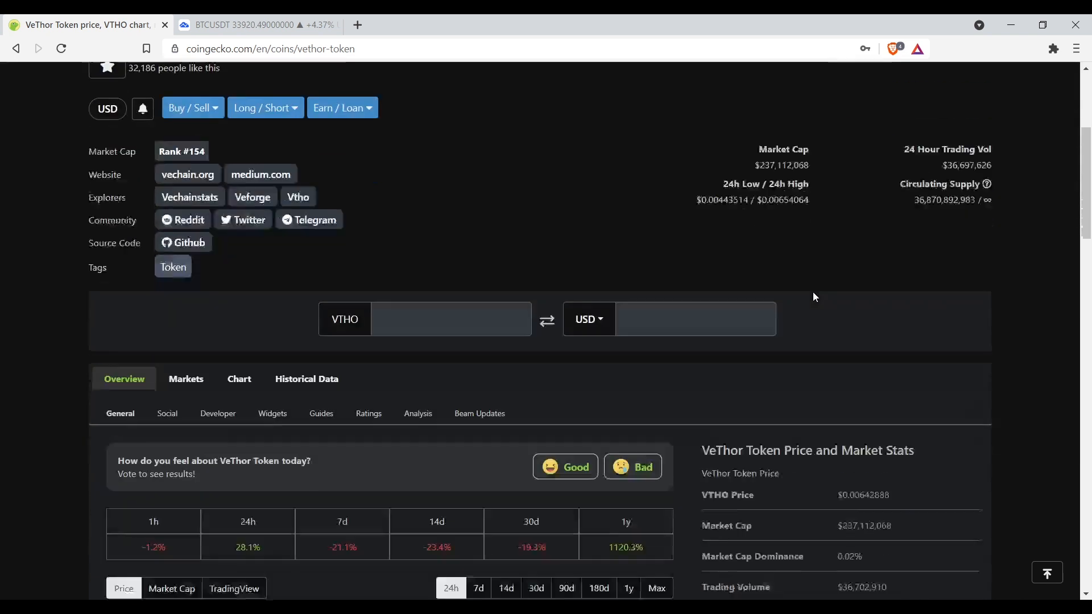
scroll("down", 3)
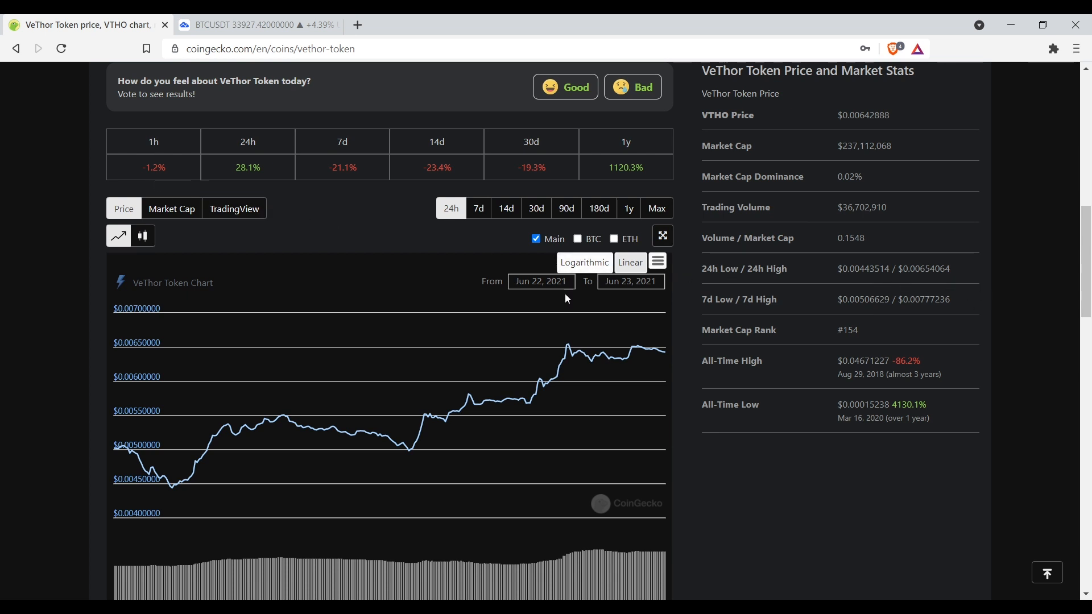
Switch to the TradingView BTC/USDT chart tab.
left_click(250, 24)
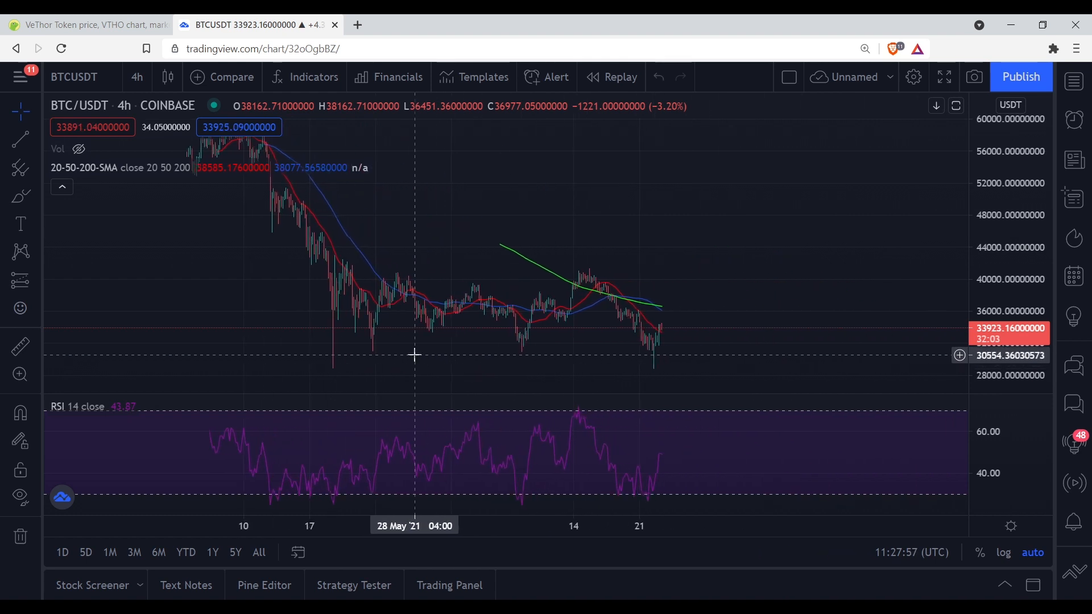
mouse_move(641, 368)
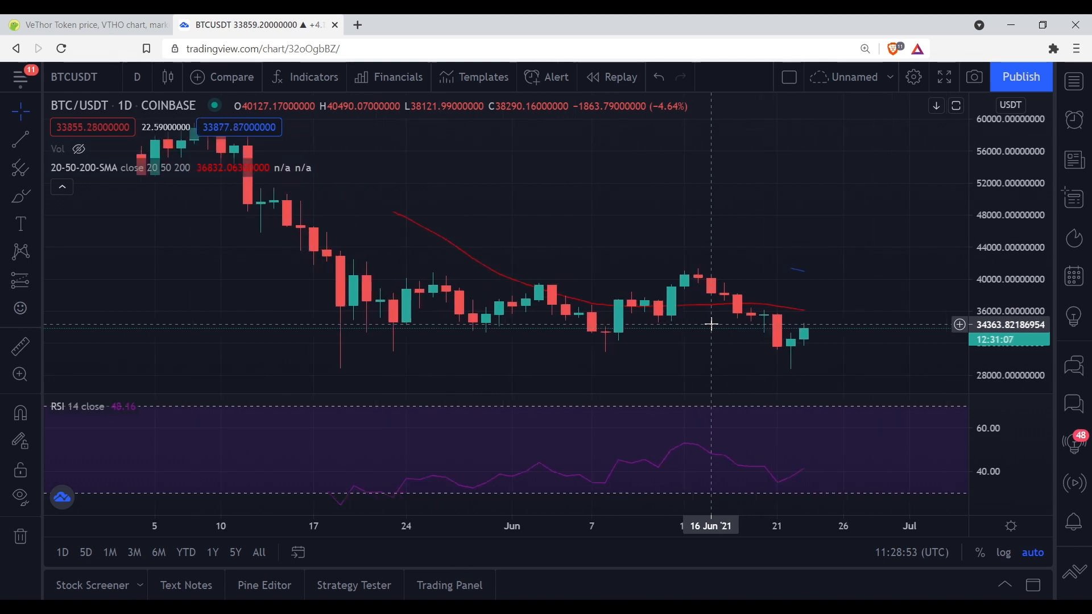
mouse_move(778, 324)
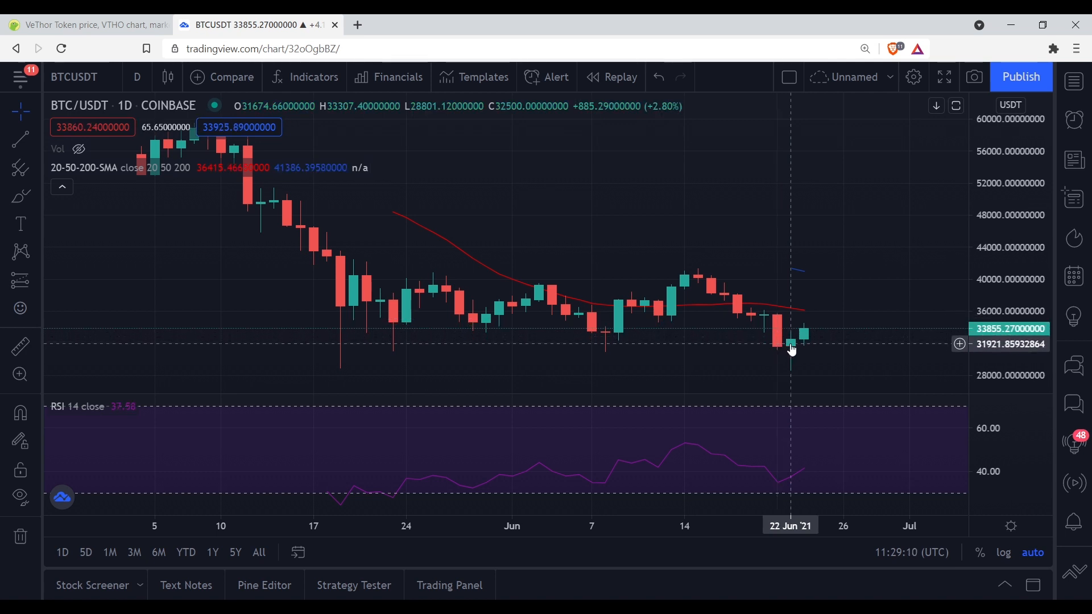
mouse_move(798, 374)
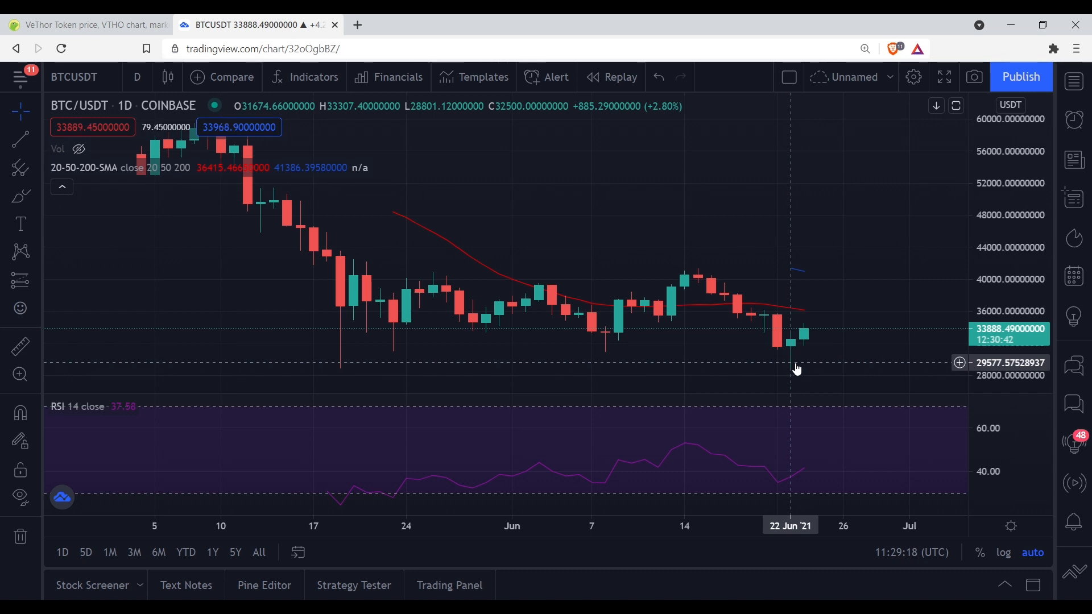
mouse_move(805, 318)
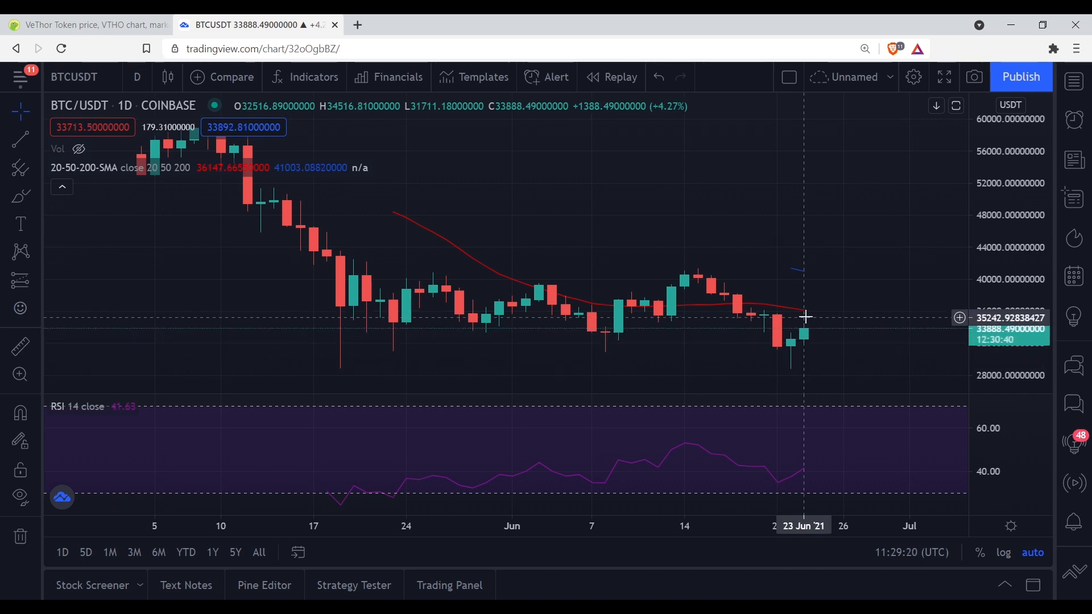
mouse_move(814, 355)
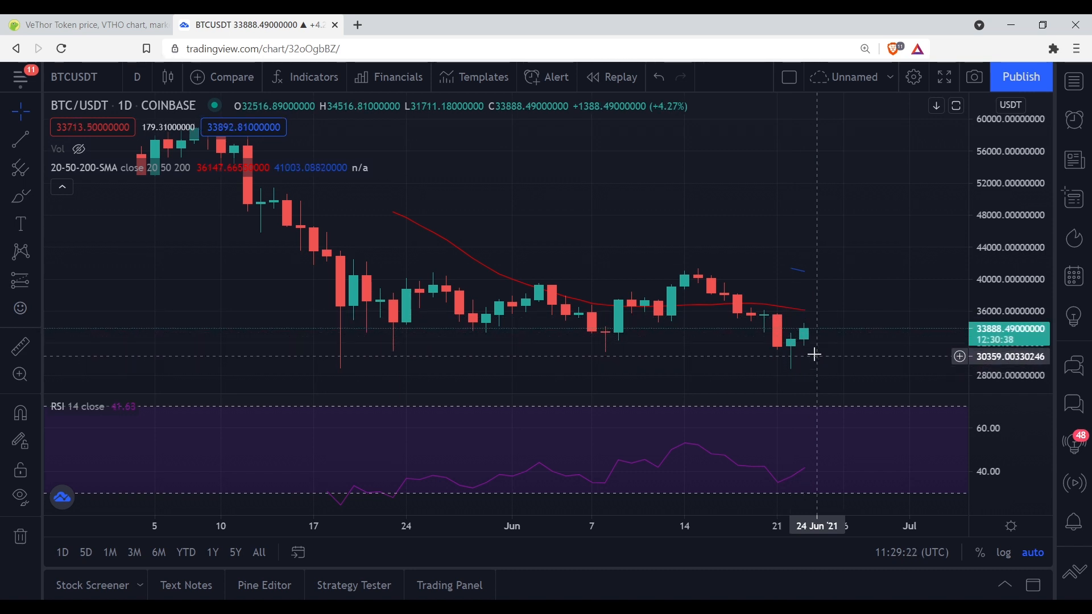
mouse_move(804, 341)
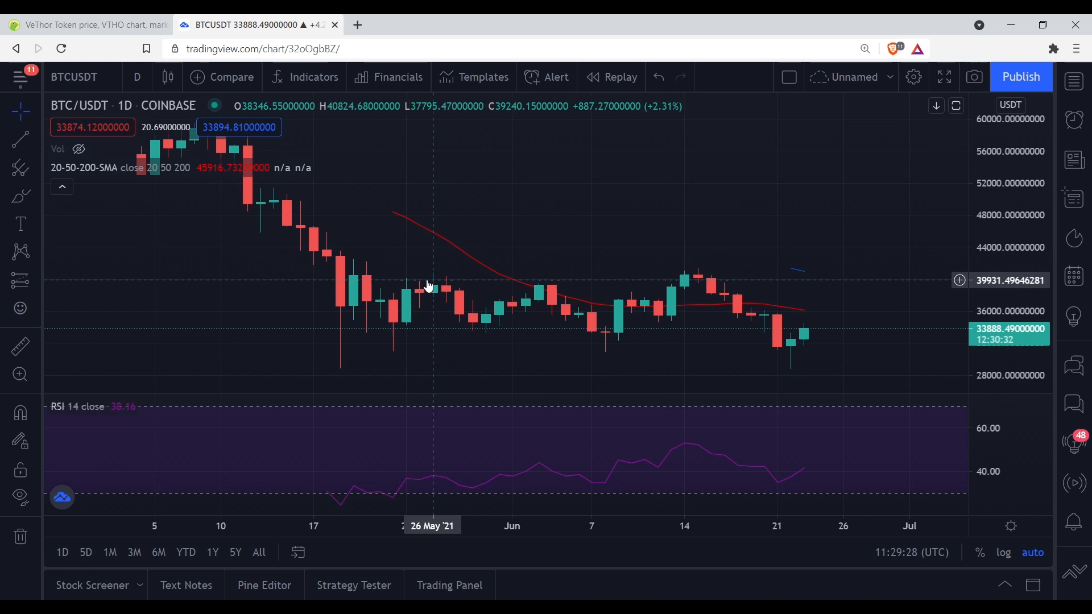
mouse_move(458, 260)
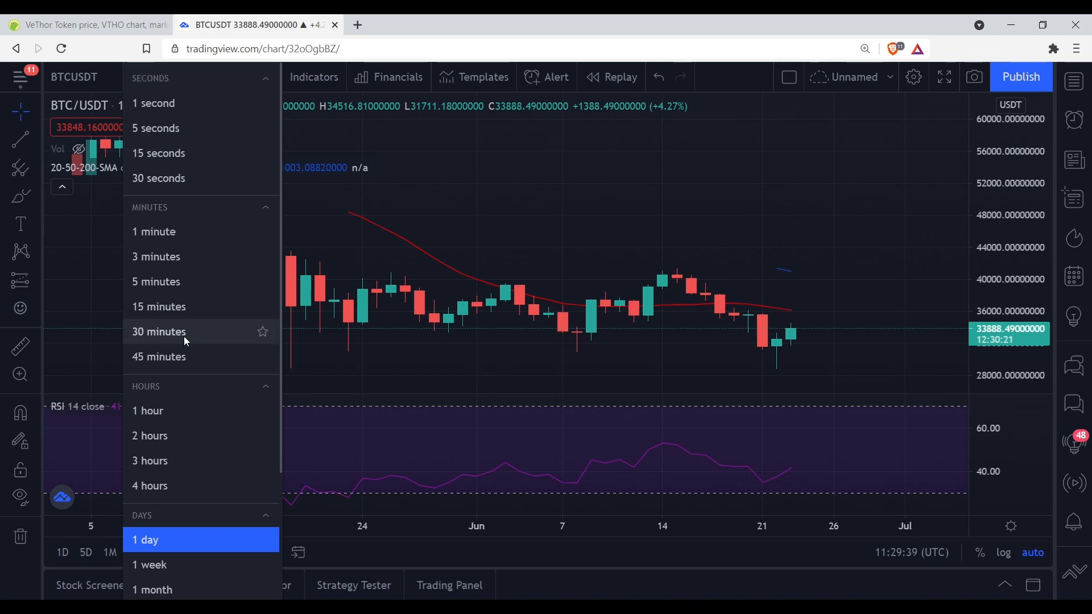
Set the BTC/USDT chart interval to 30 minutes.
left_click(159, 331)
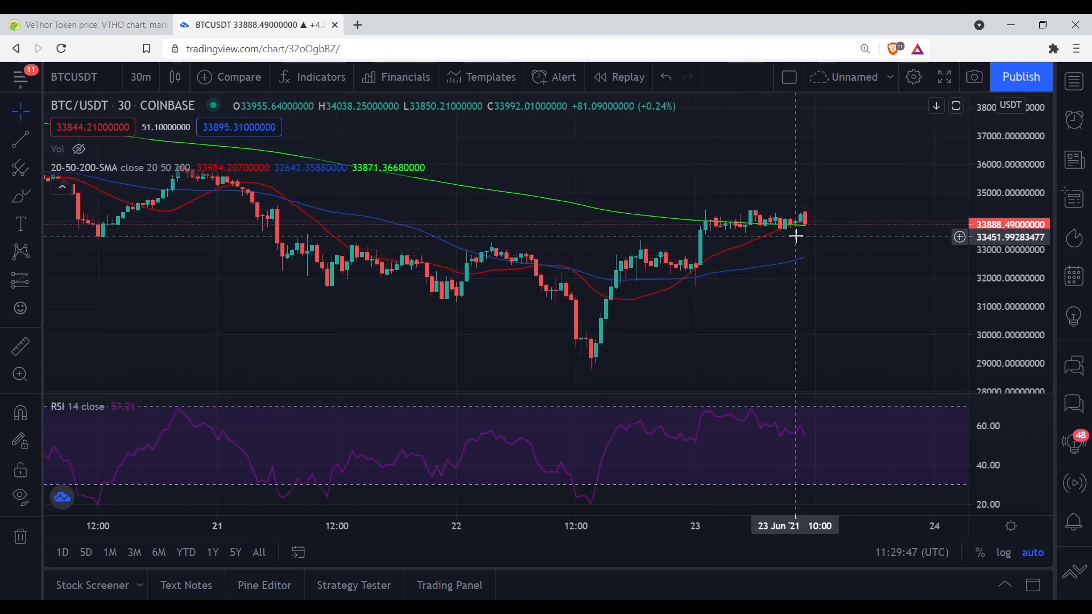
mouse_move(719, 278)
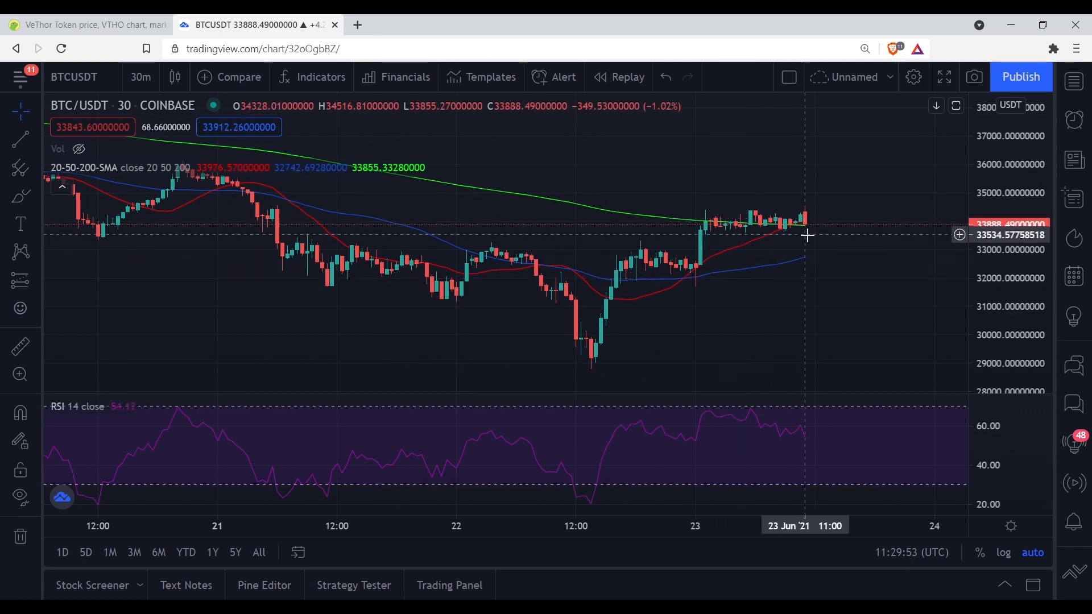
mouse_move(804, 232)
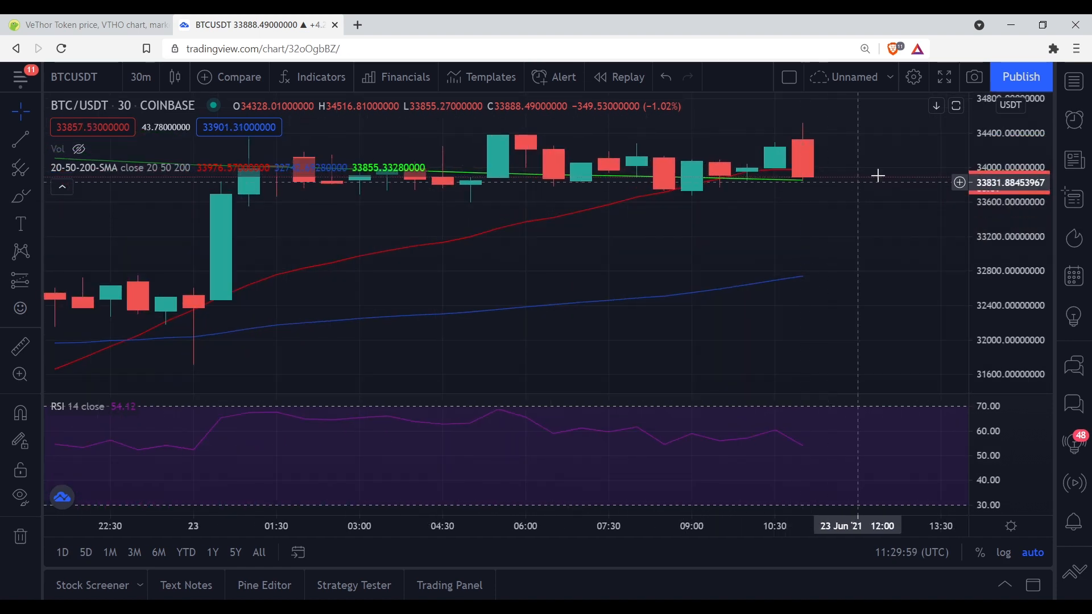
mouse_move(807, 249)
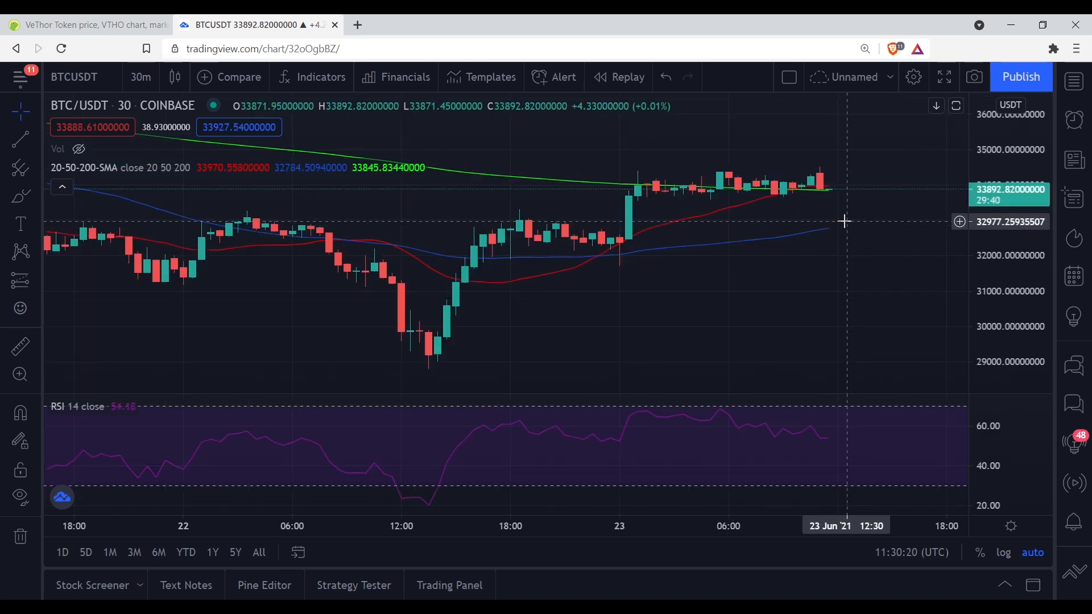
mouse_move(838, 197)
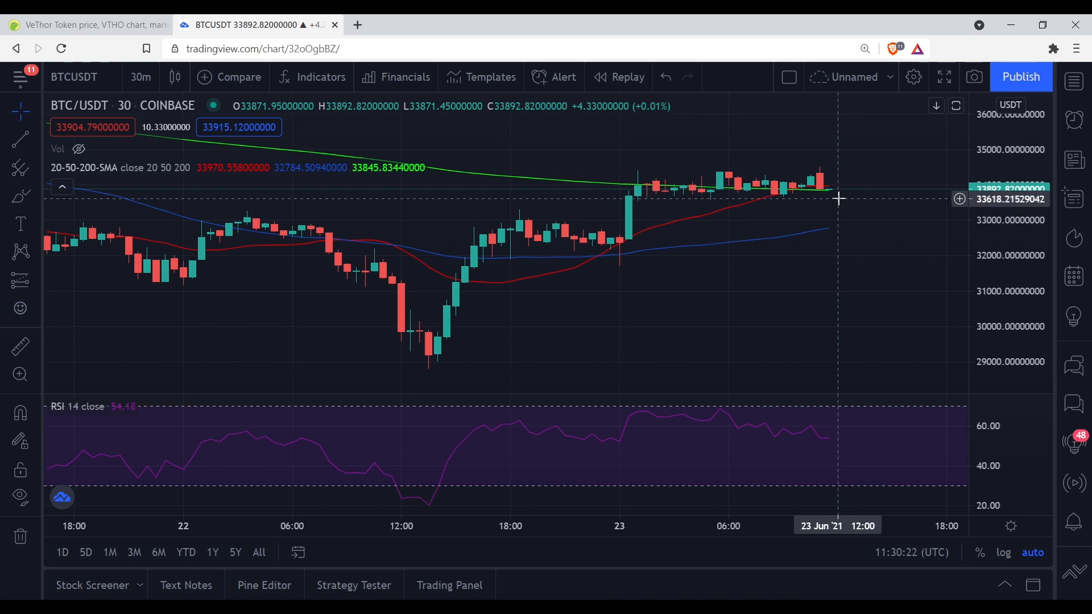
mouse_move(834, 220)
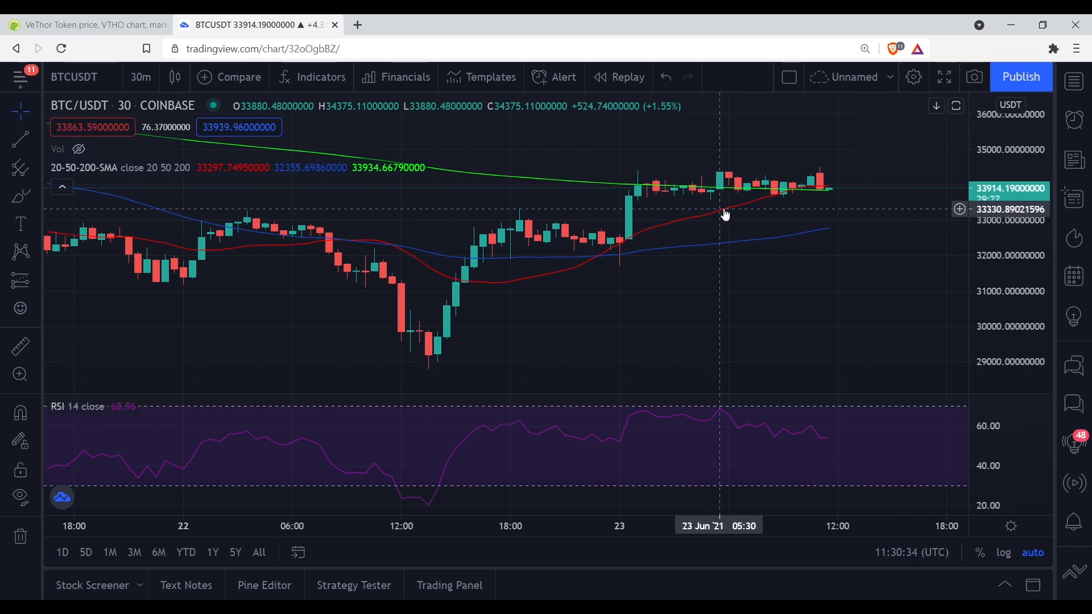
mouse_move(728, 211)
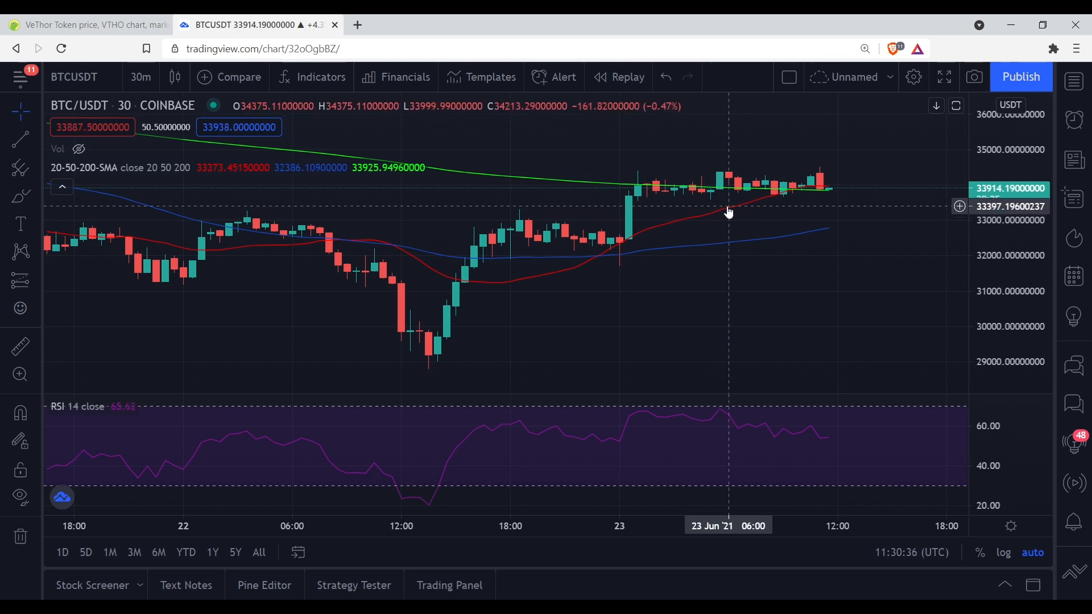
mouse_move(769, 202)
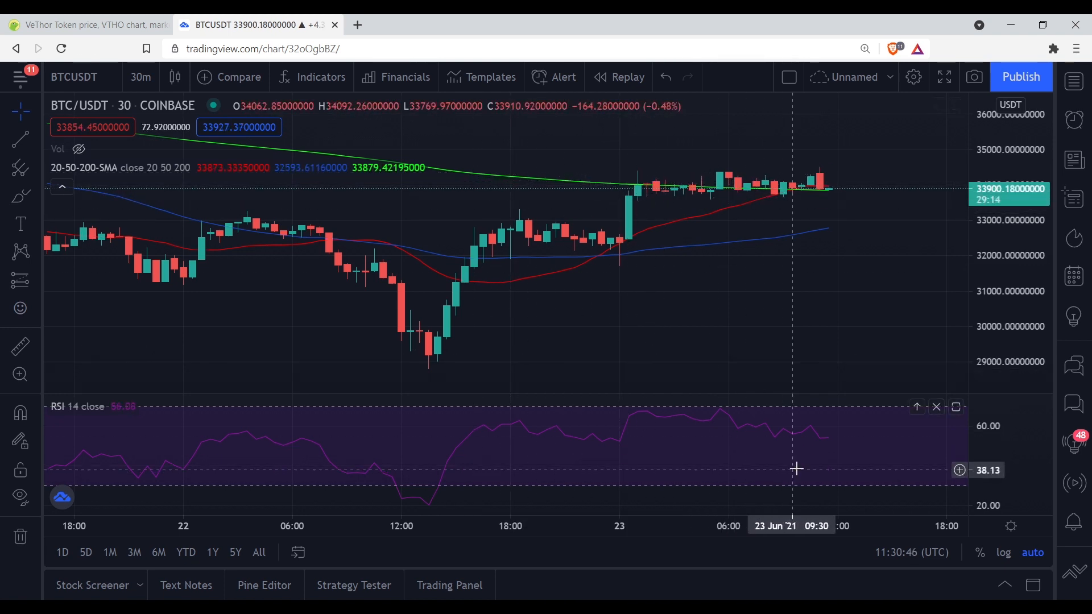
mouse_move(821, 445)
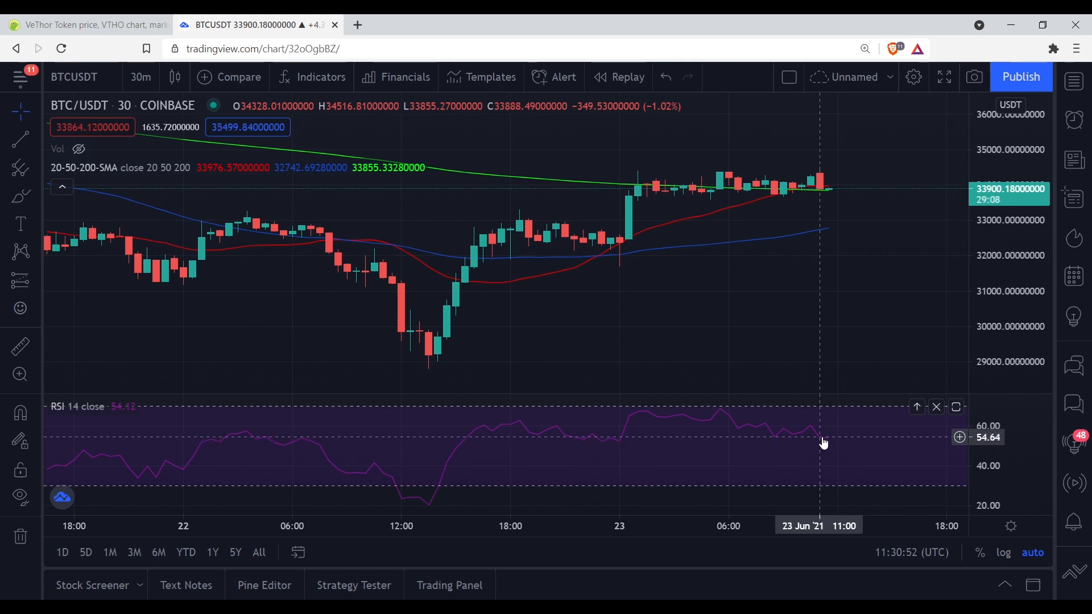
mouse_move(822, 420)
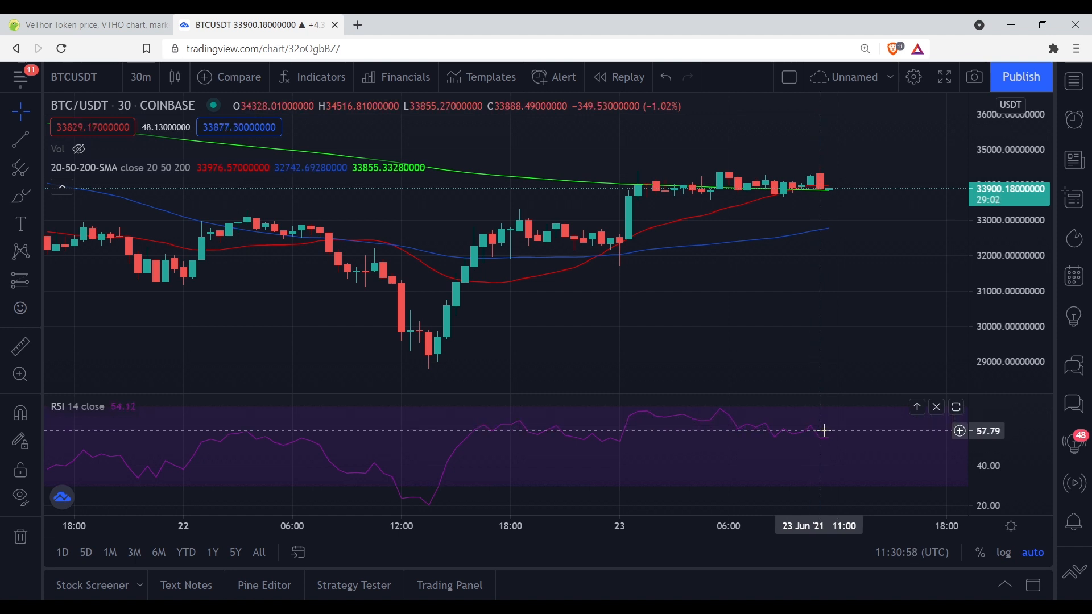
mouse_move(768, 414)
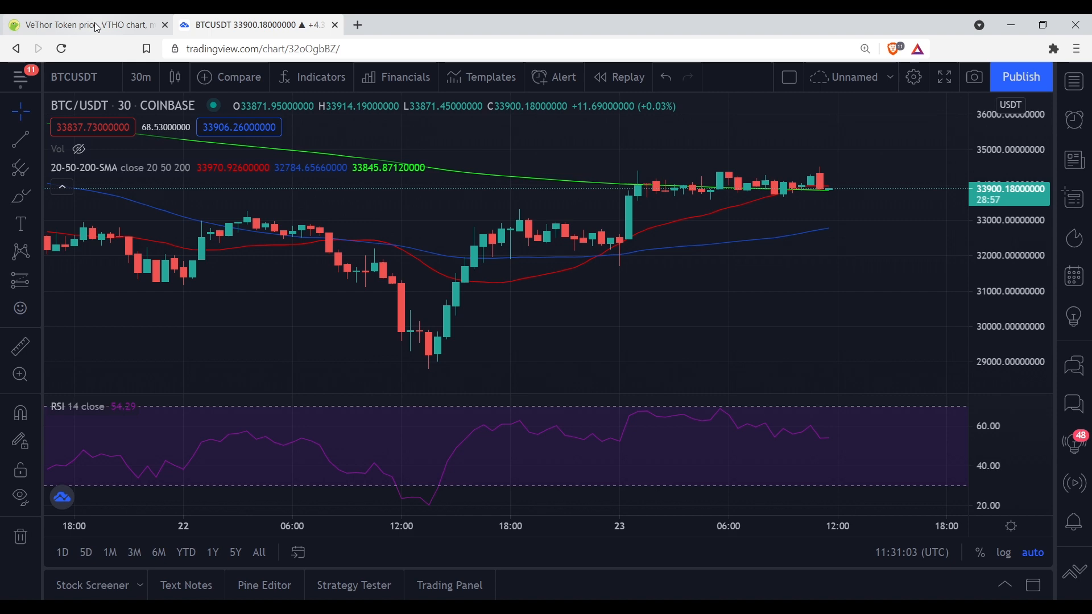
Return to the VeThor Token page and open its VeChain Foundation Twitter link.
left_click(83, 24)
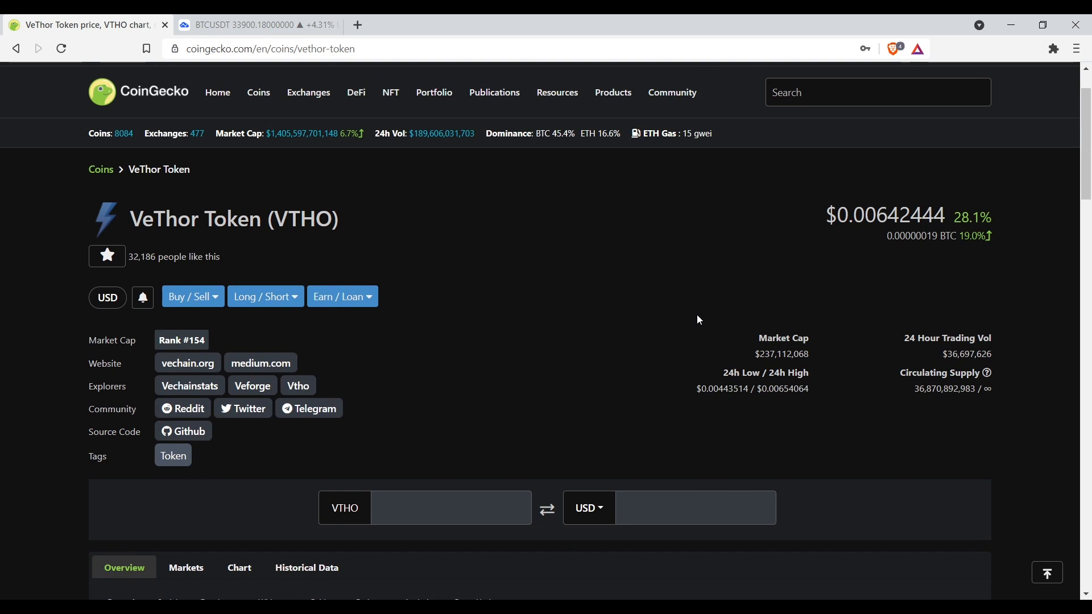
mouse_move(693, 293)
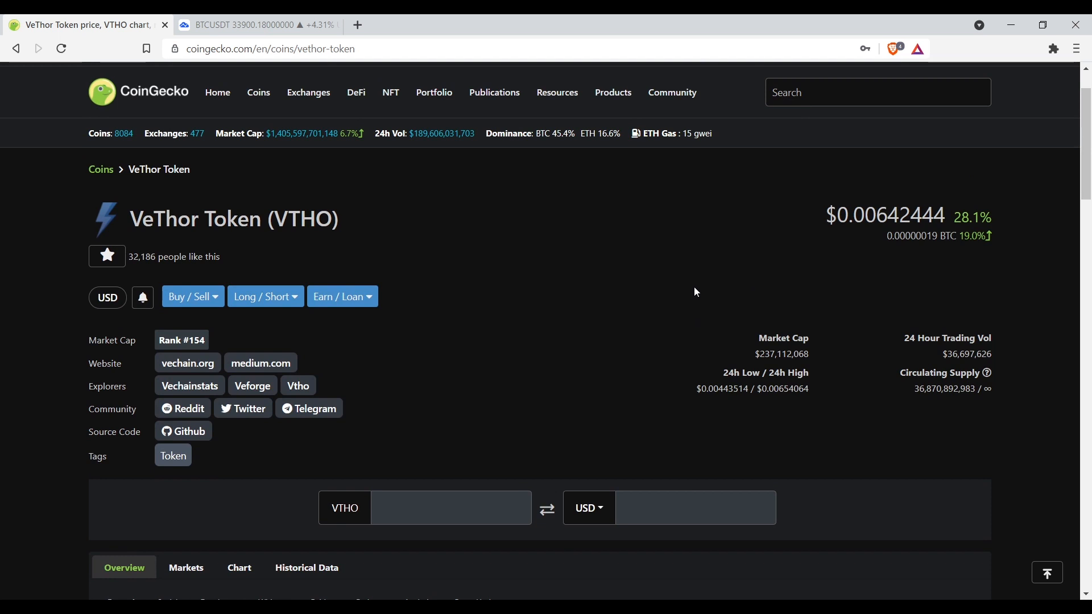
mouse_move(380, 233)
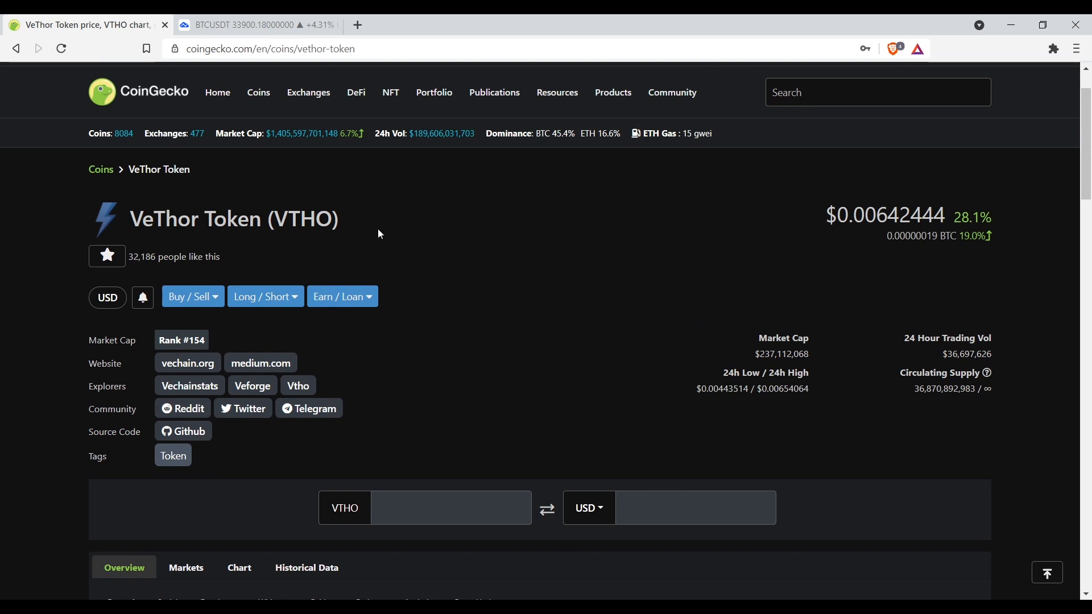
mouse_move(297, 386)
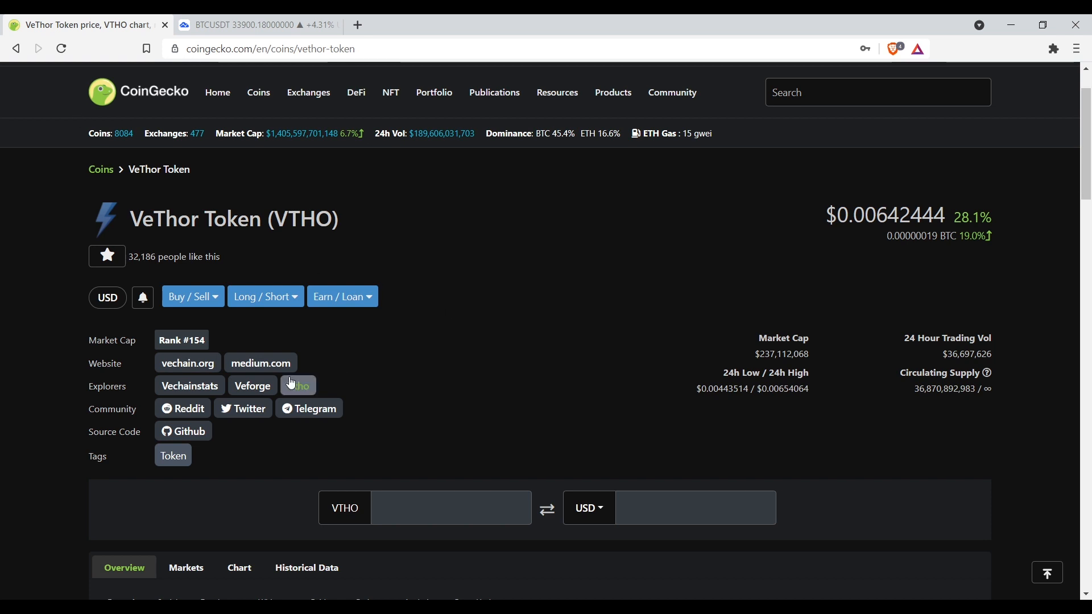
left_click(242, 408)
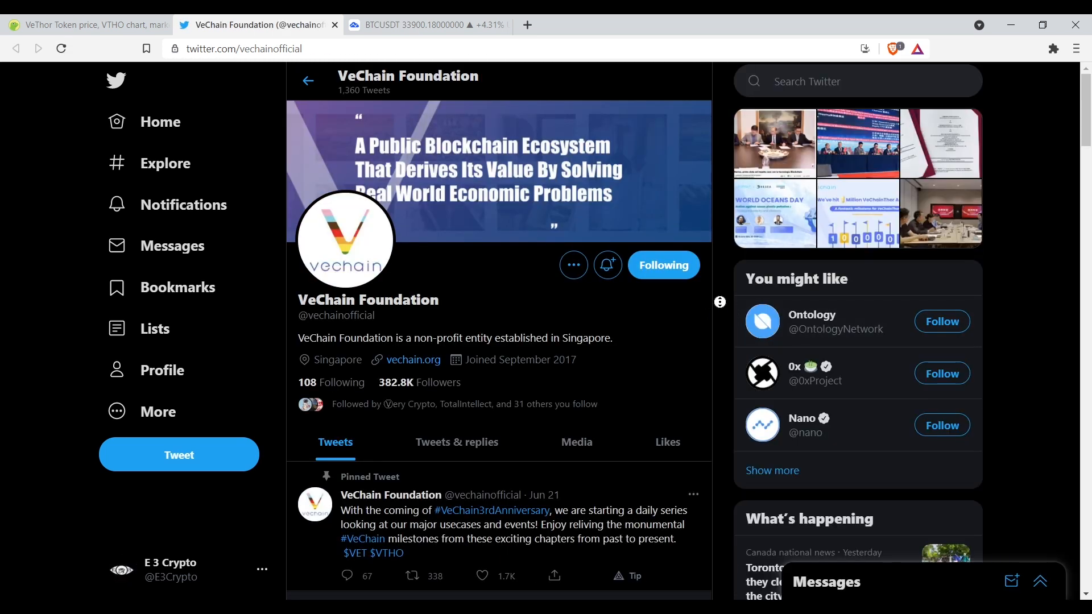
Read down the VeChain Foundation feed and like the tweet about BYD.
scroll("down", 3)
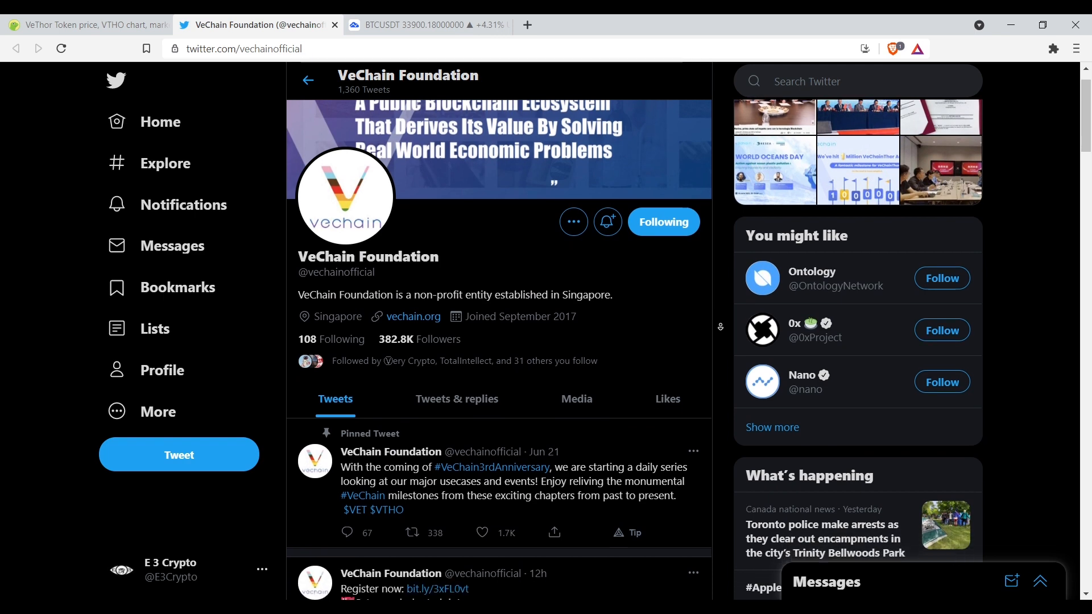
scroll("down", 3)
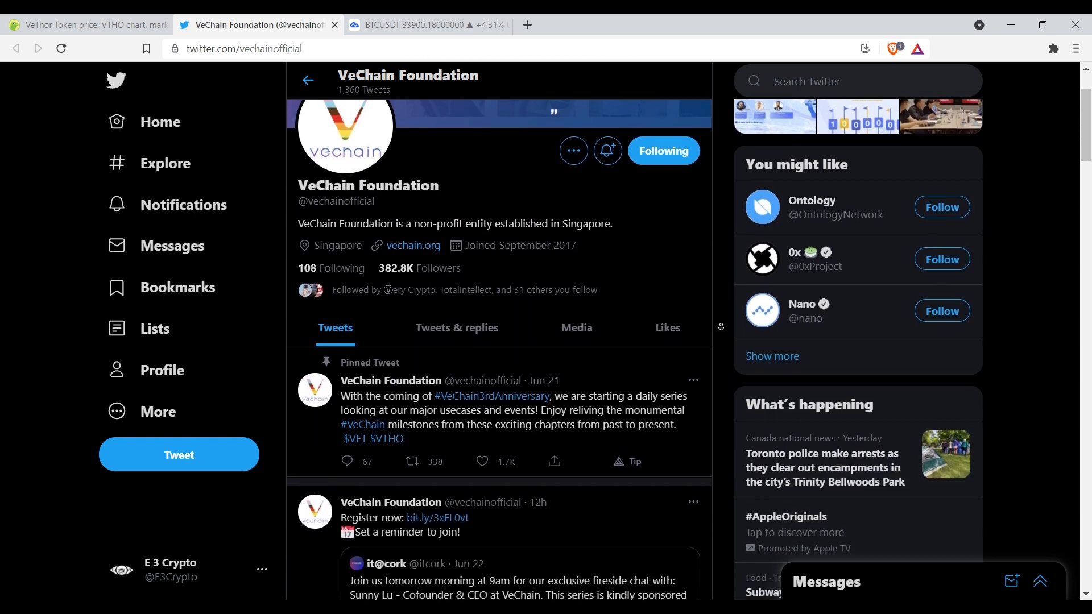
scroll("down", 3)
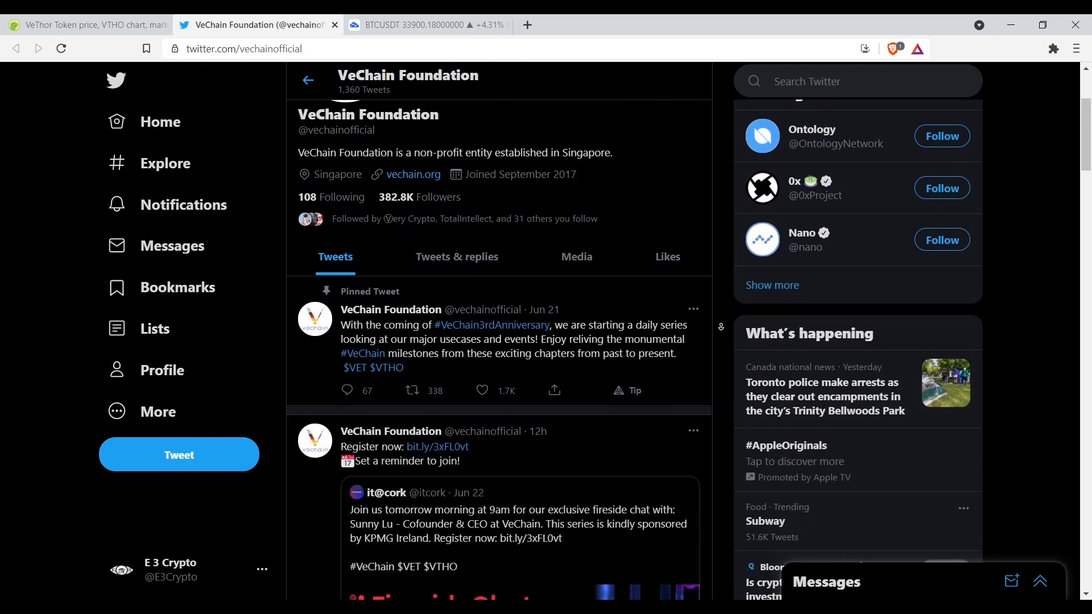
scroll("down", 3)
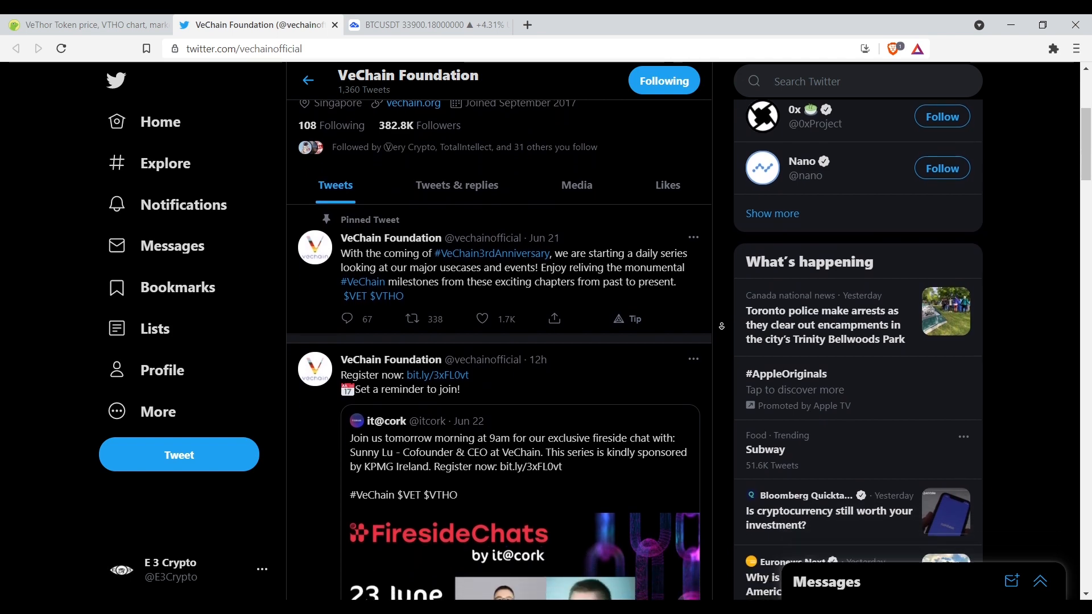
scroll("down", 3)
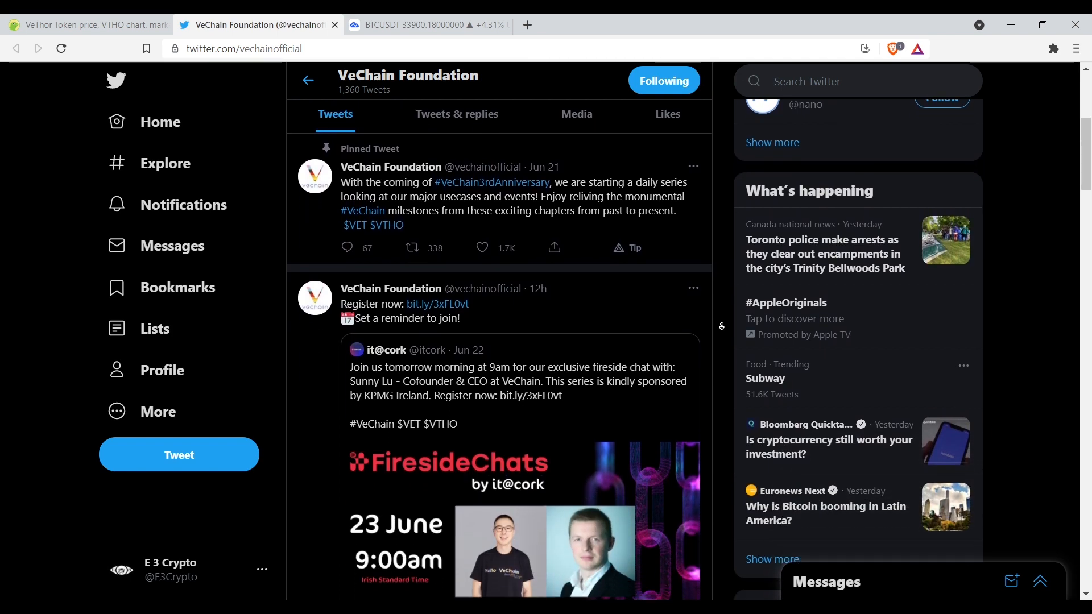
scroll("down", 3)
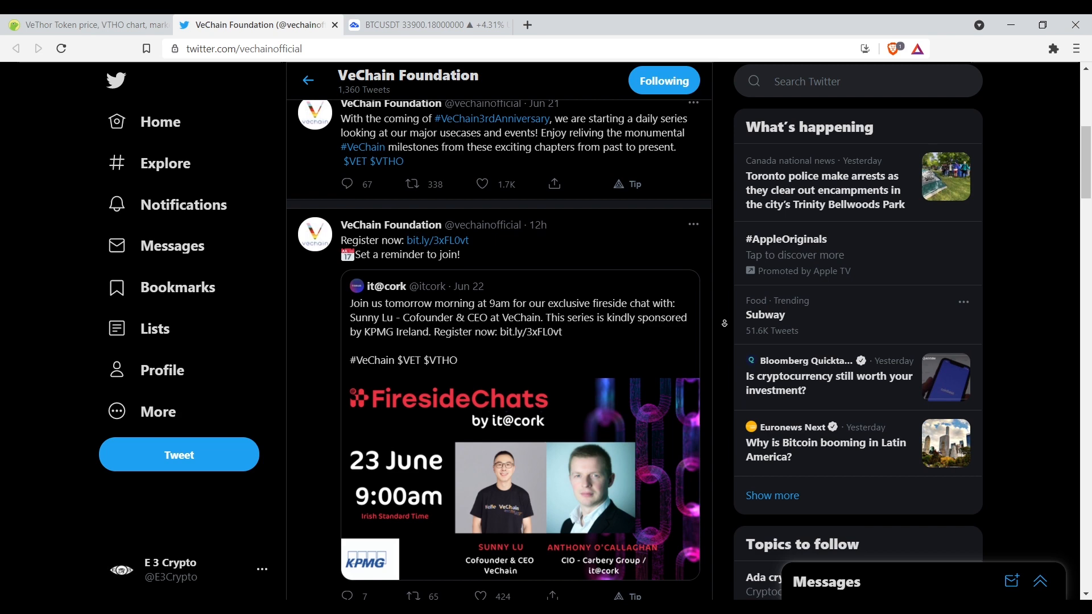
scroll("down", 3)
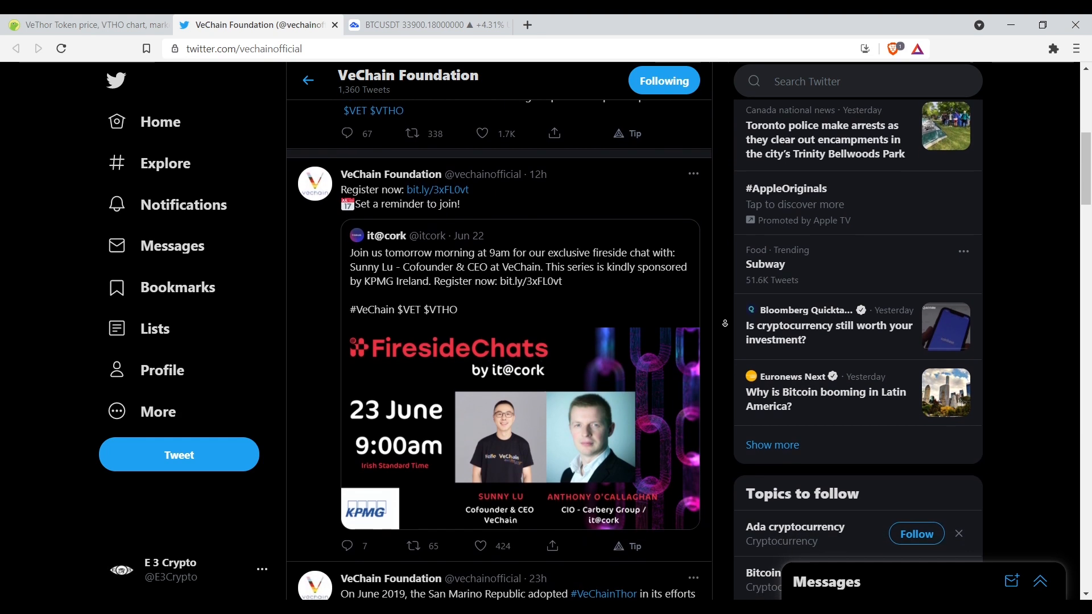
scroll("down", 3)
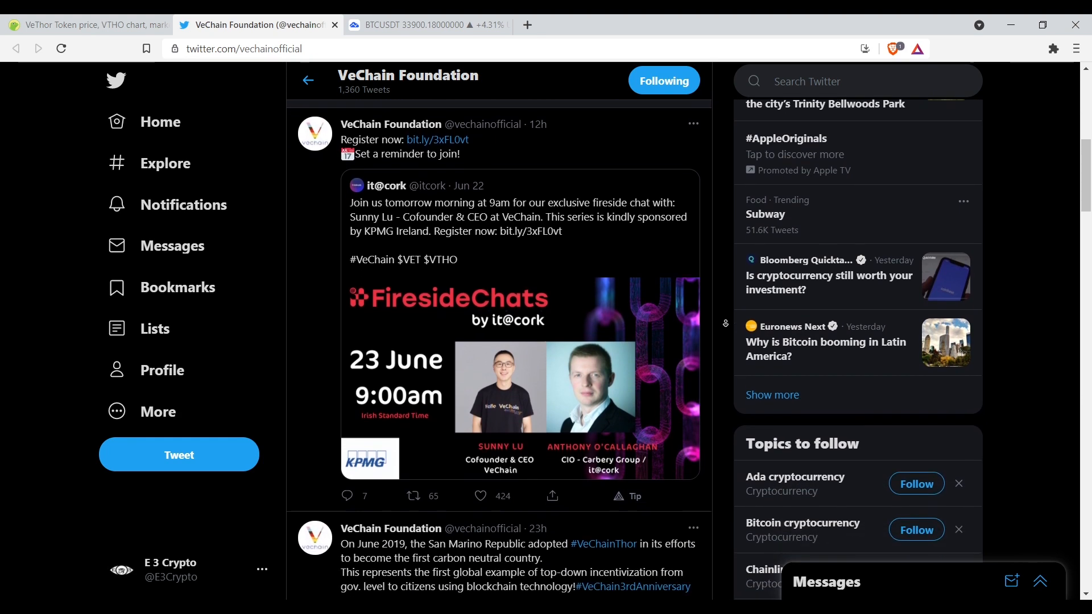
scroll("down", 3)
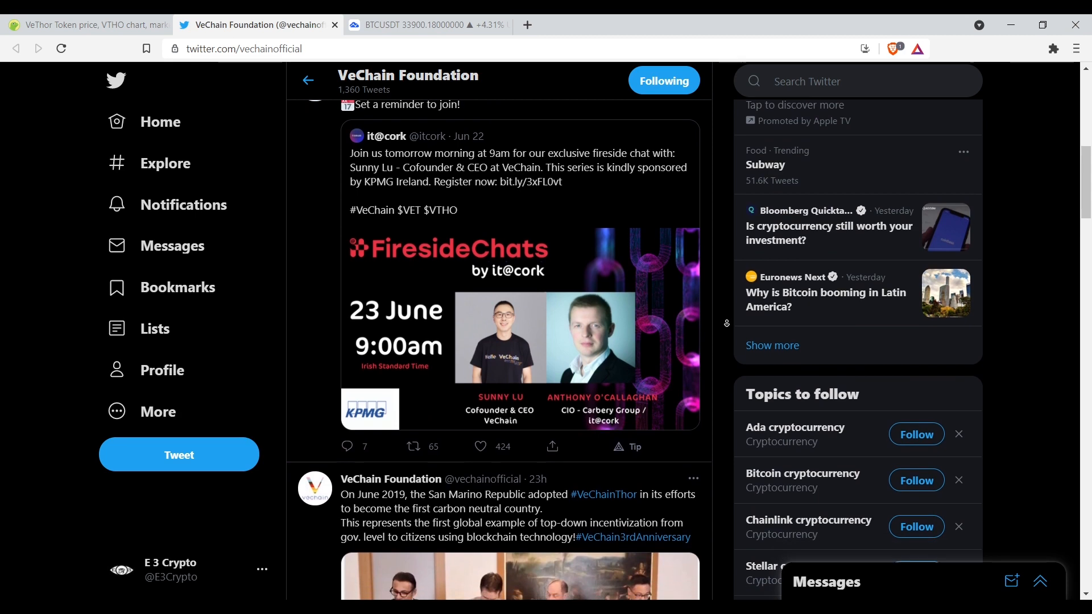
scroll("down", 3)
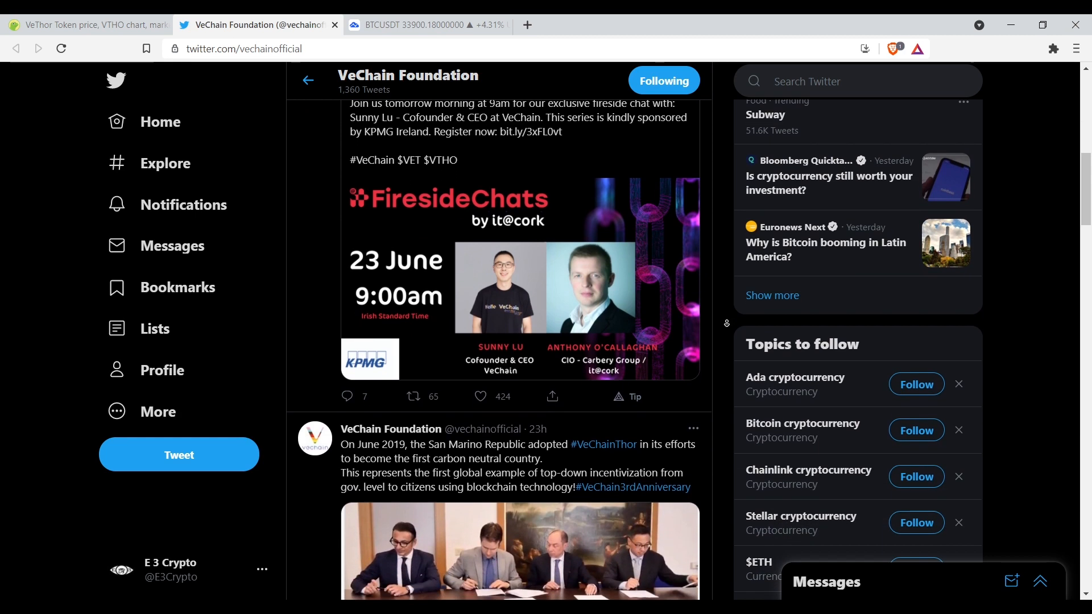
scroll("down", 3)
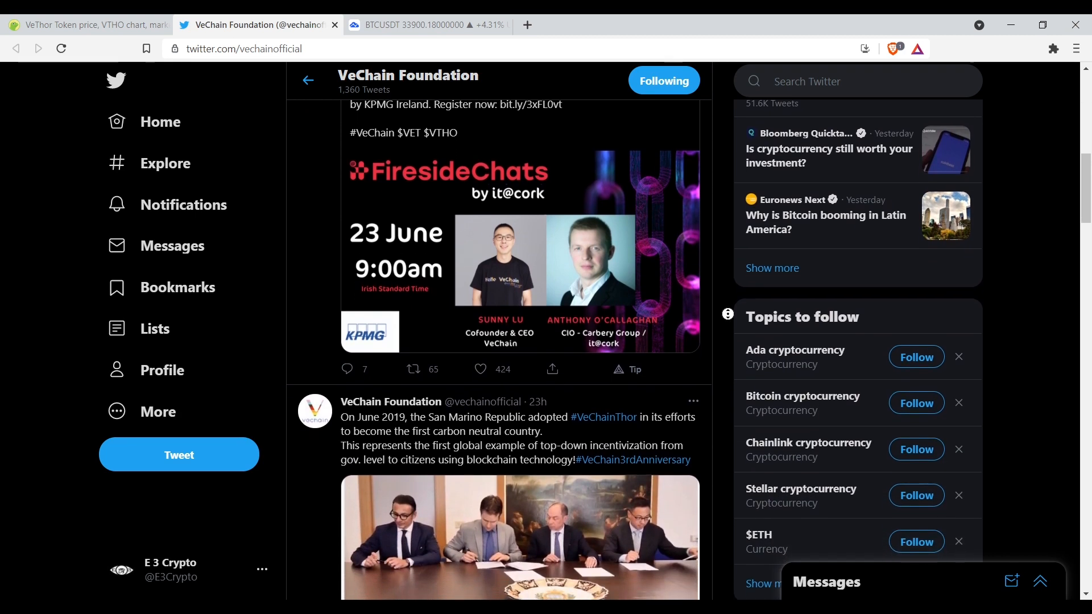
scroll("down", 3)
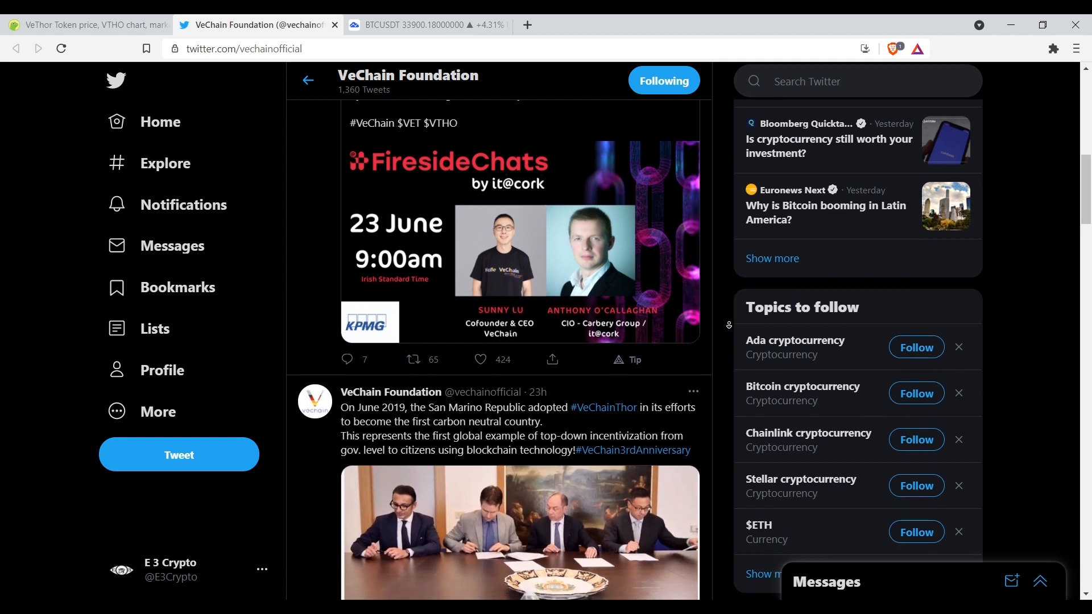
scroll("down", 3)
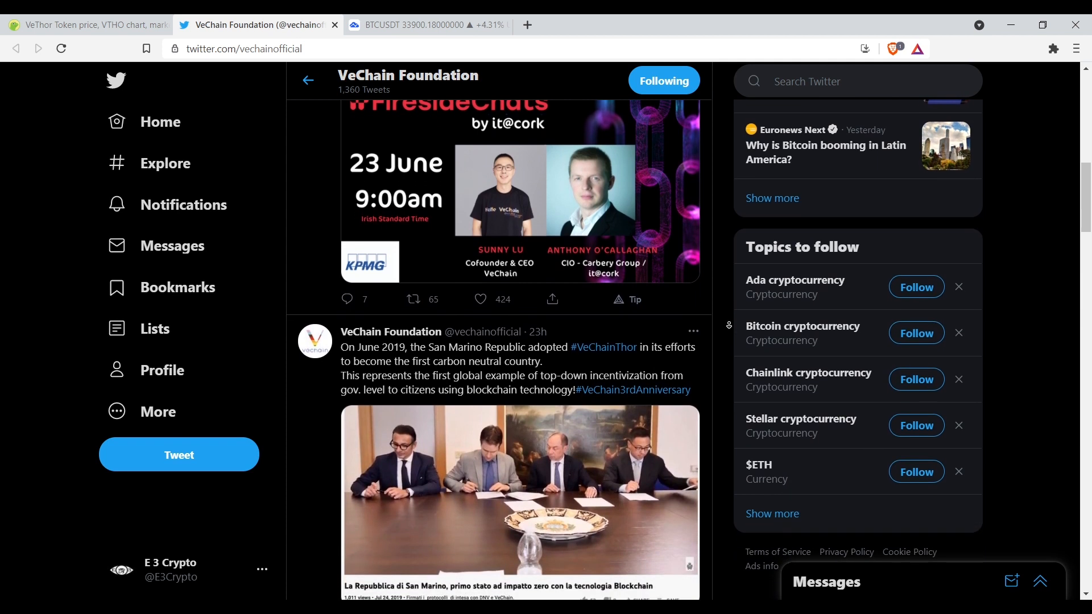
scroll("down", 3)
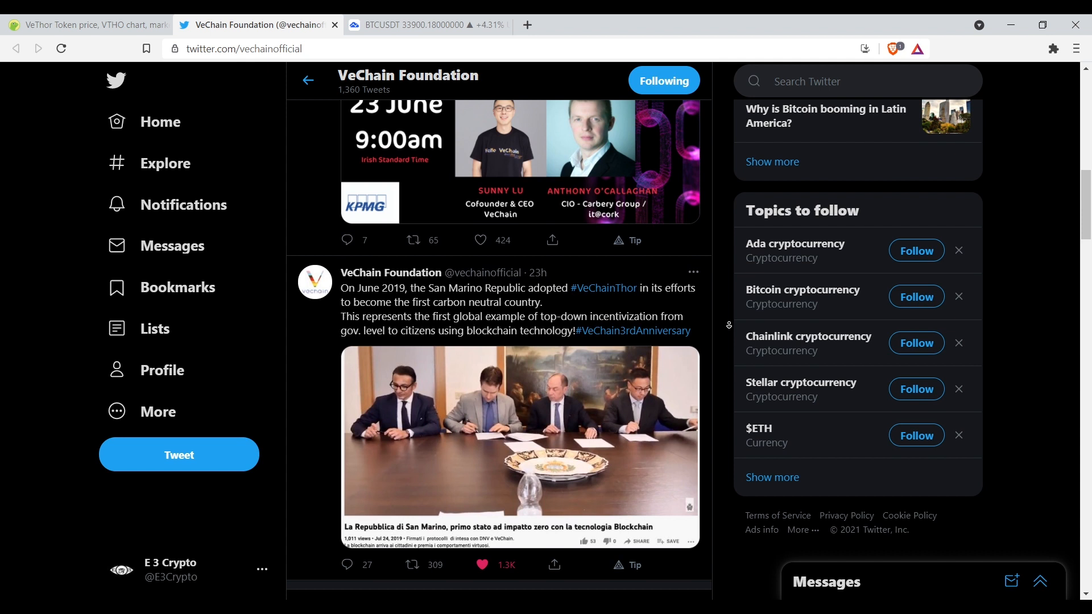
scroll("down", 3)
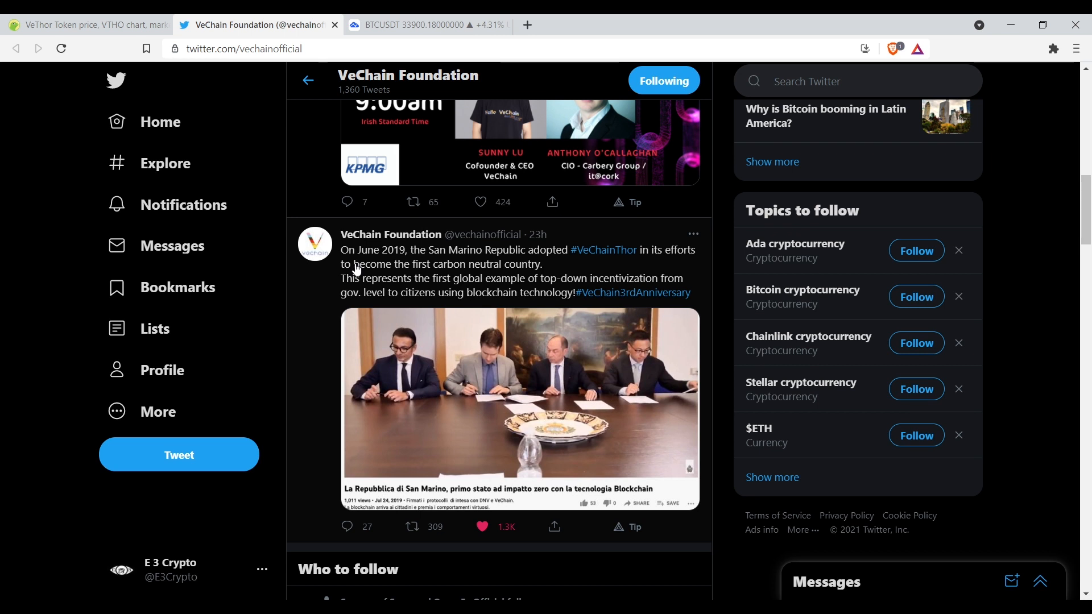
mouse_move(380, 266)
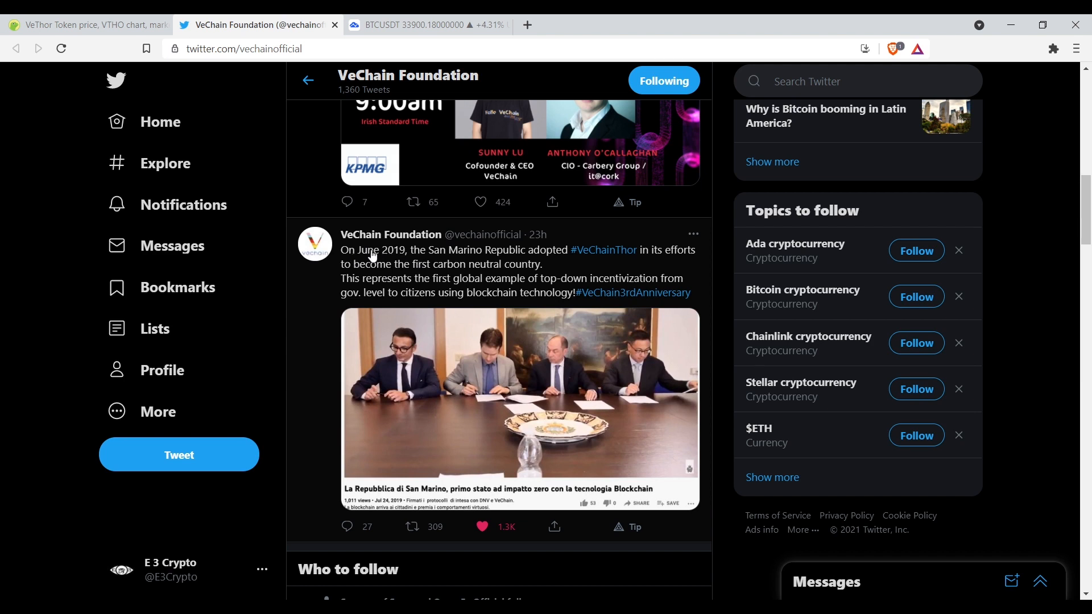
mouse_move(376, 262)
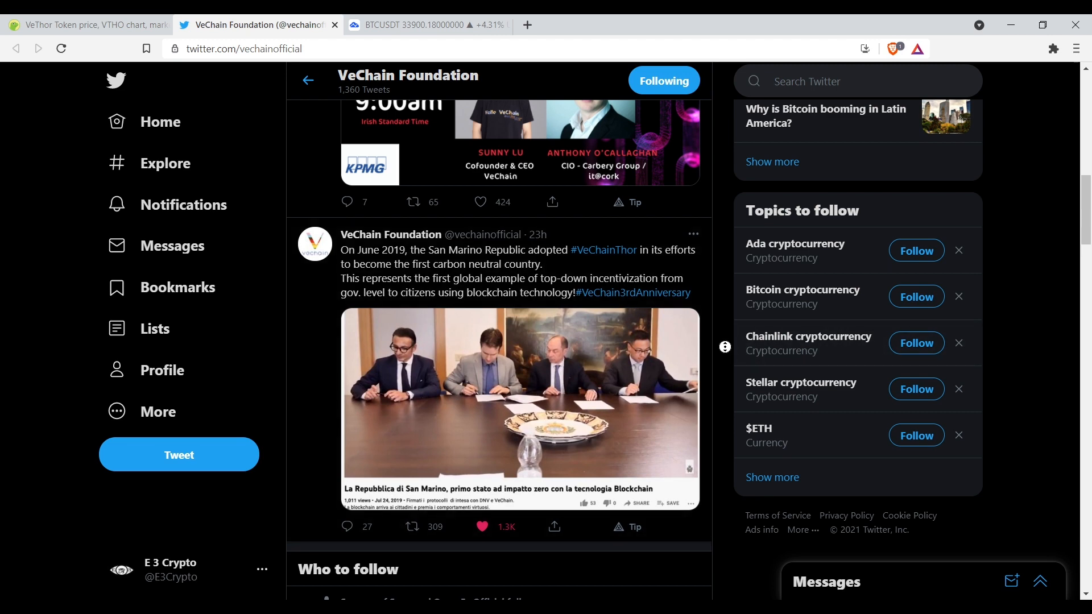
scroll("down", 3)
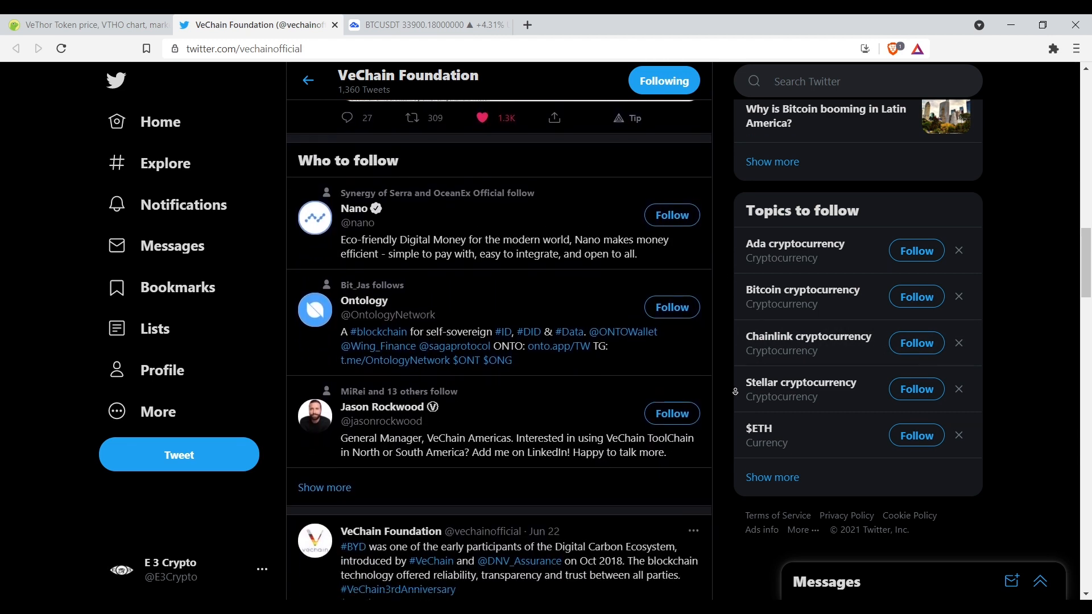
scroll("down", 3)
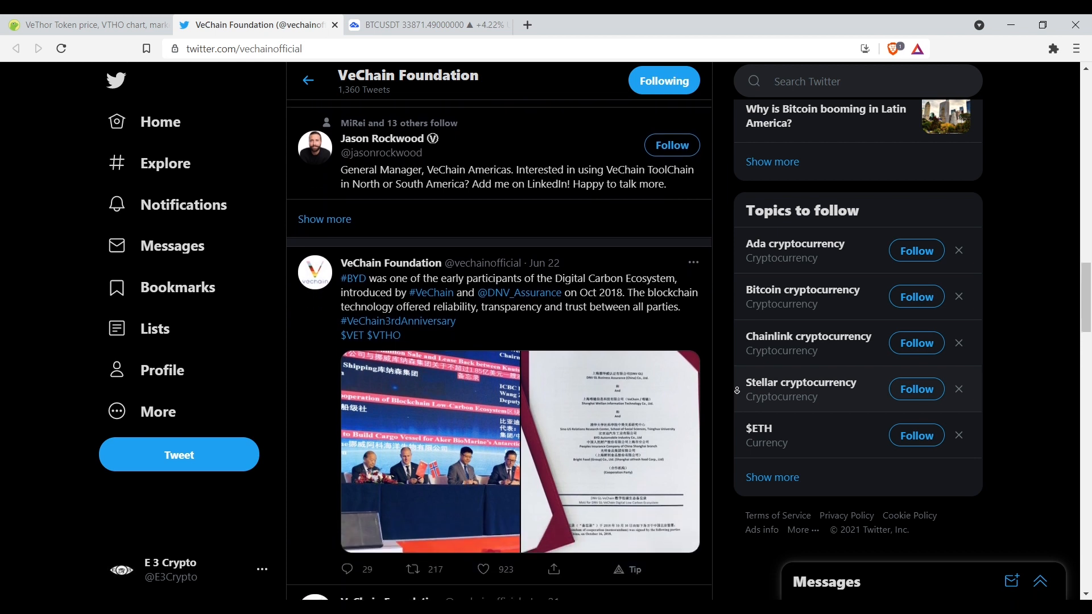
scroll("down", 3)
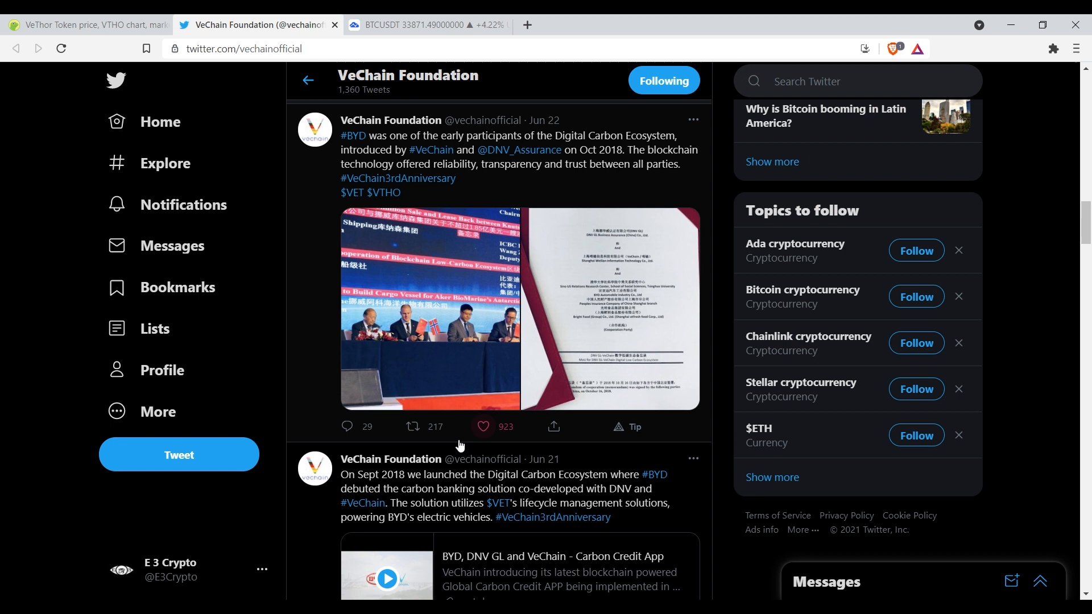
left_click(483, 426)
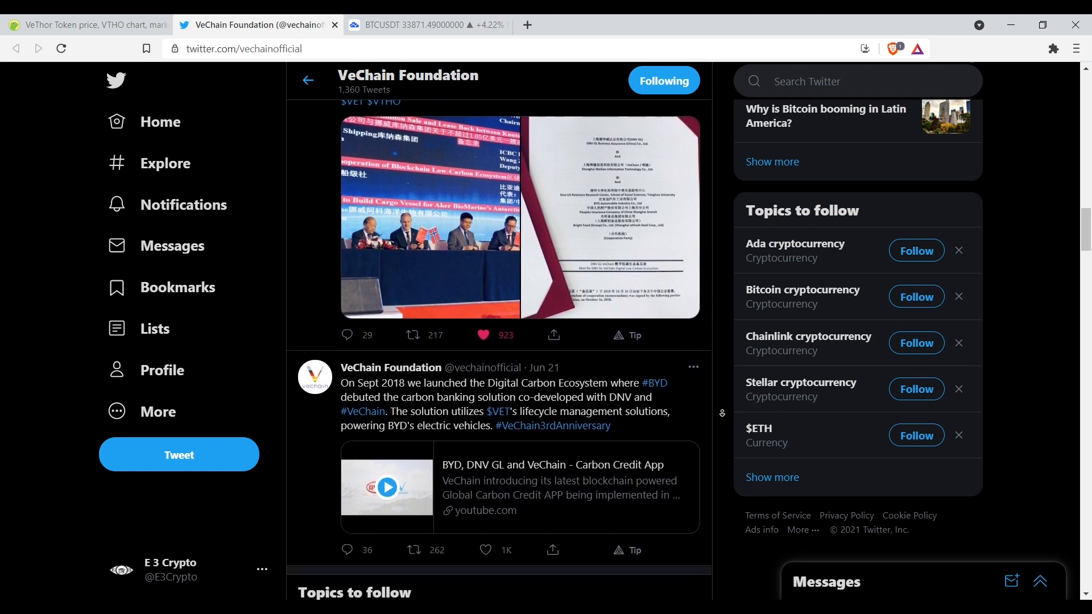
Continue down the feed to the Jun 16 tweet about 92,162 kg of ocean plastic recovered.
scroll("down", 3)
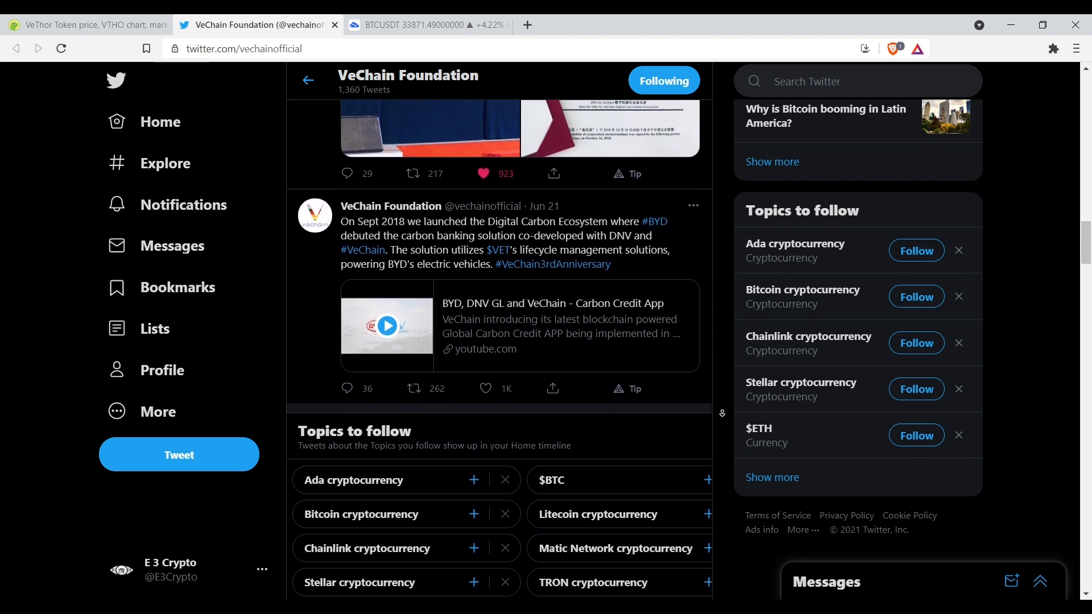
scroll("down", 3)
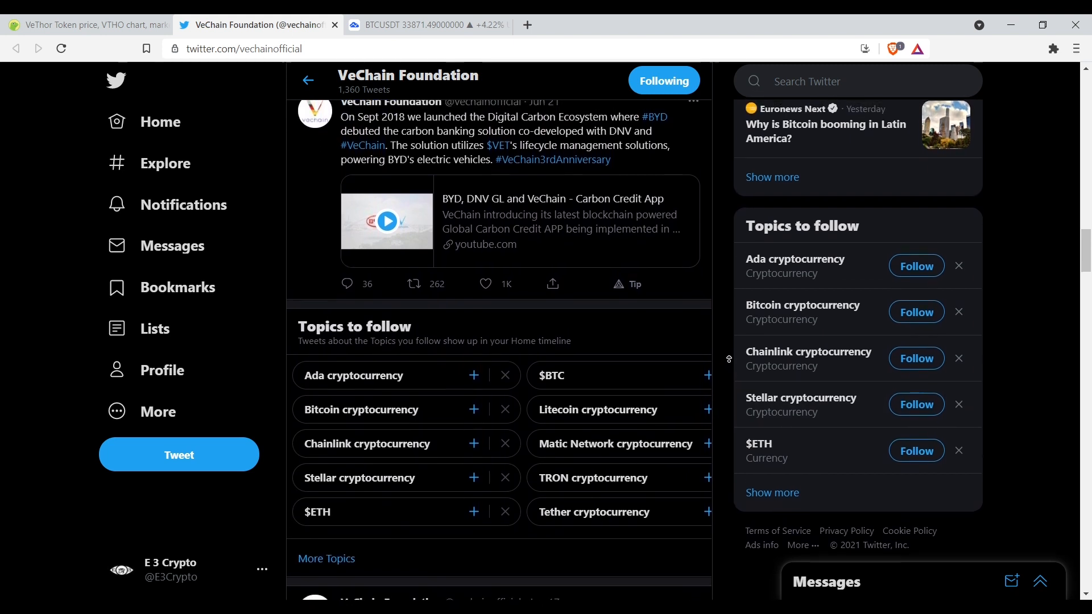
scroll("down", 3)
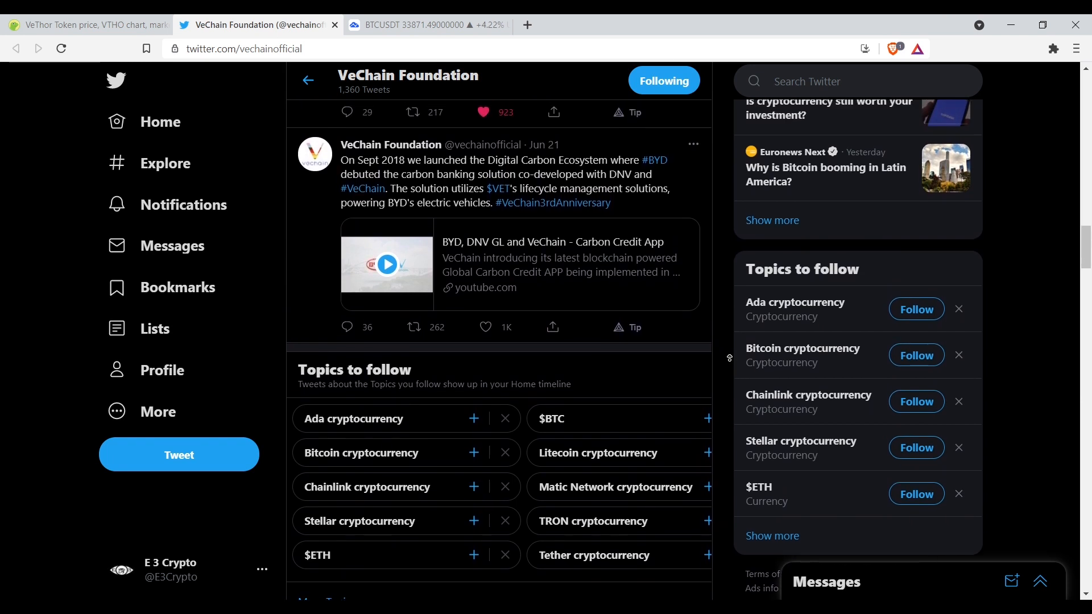
scroll("down", 3)
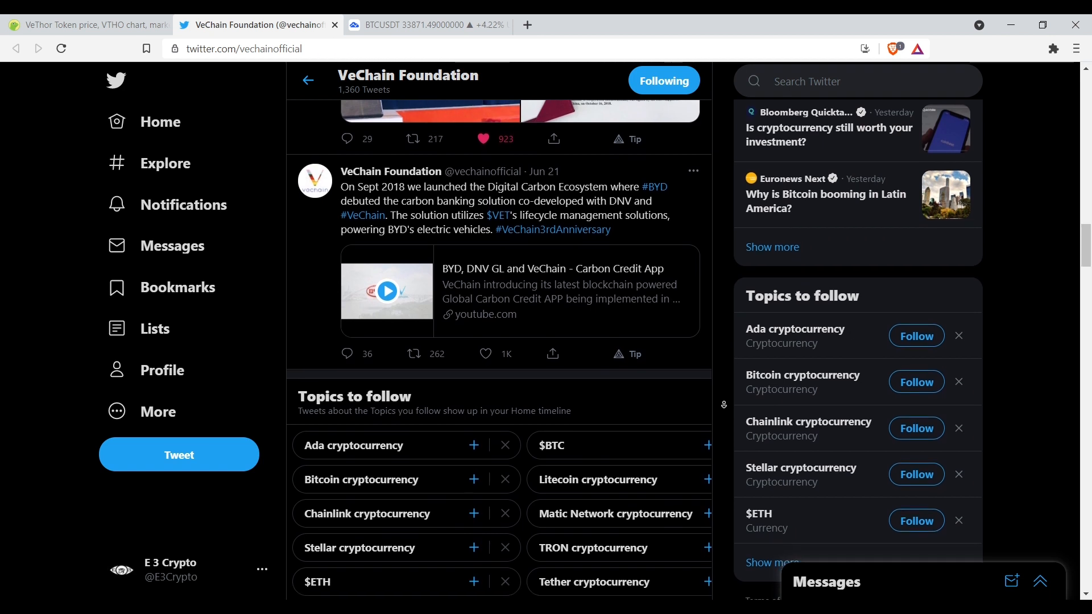
scroll("down", 3)
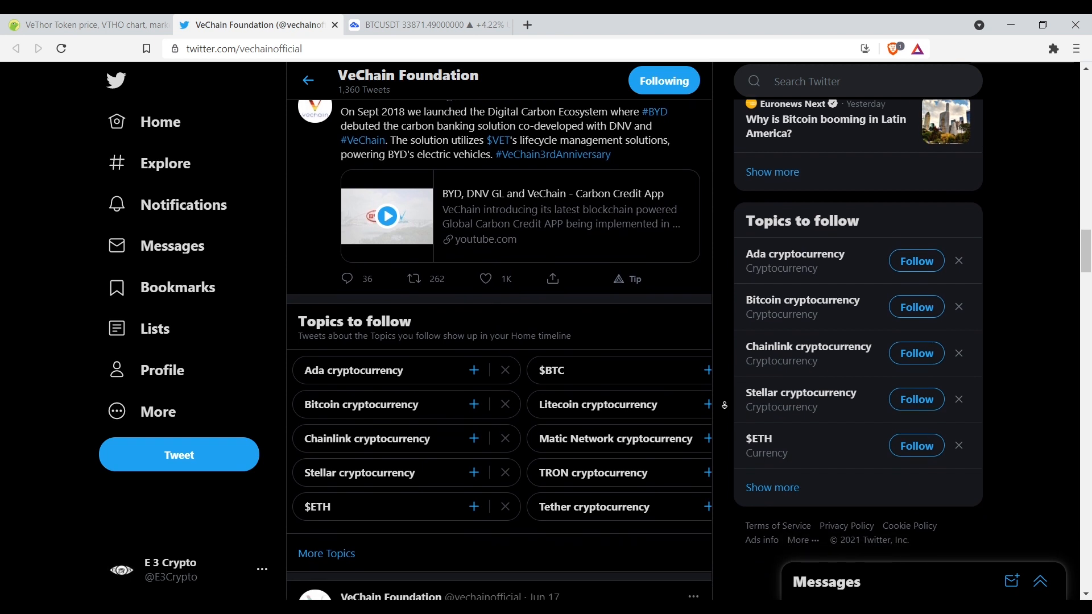
scroll("down", 3)
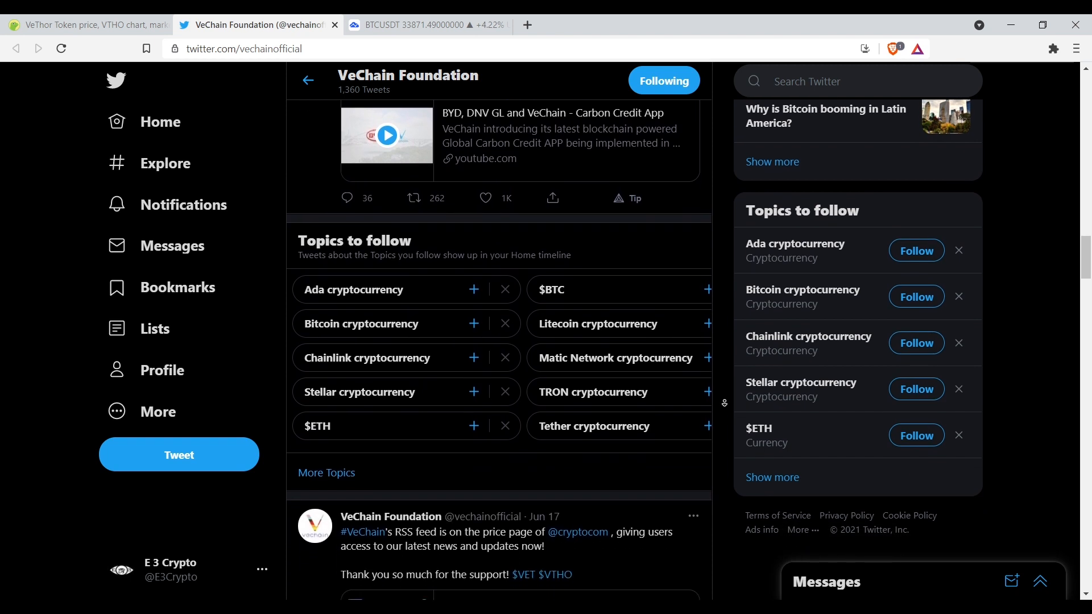
scroll("down", 3)
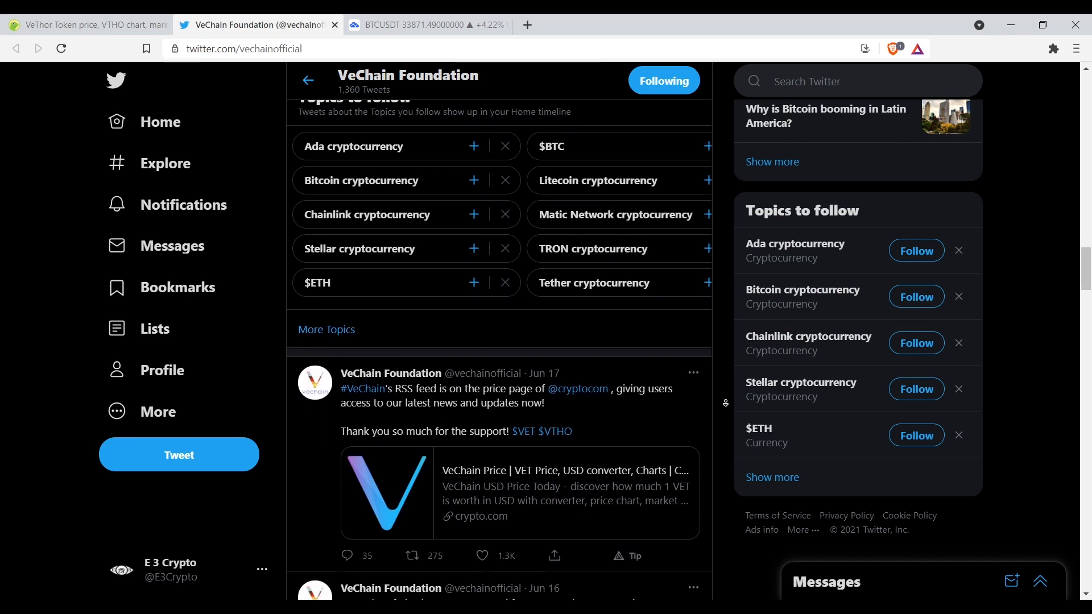
scroll("down", 3)
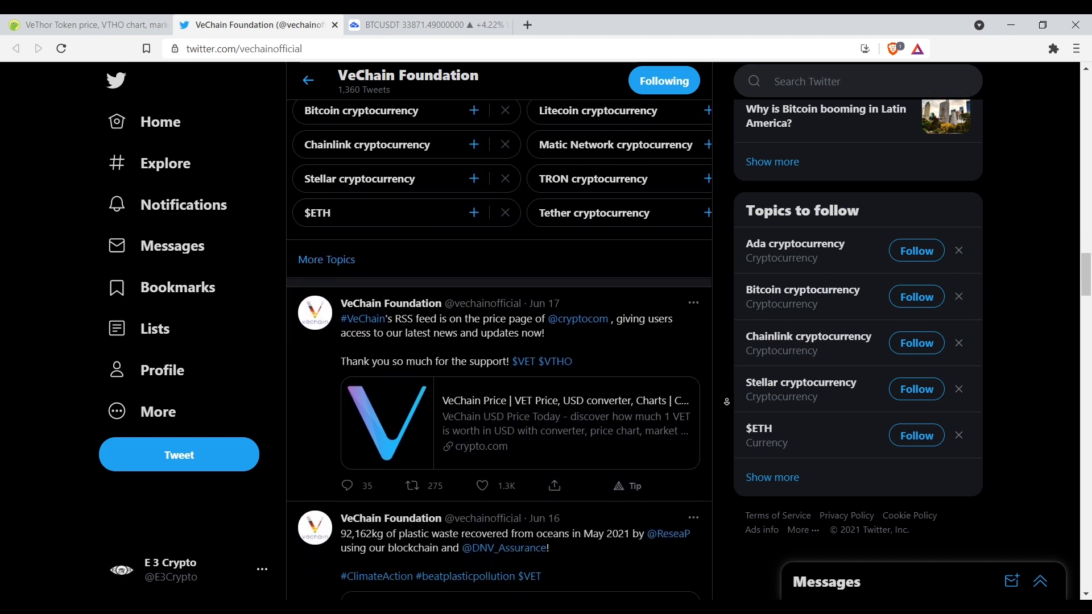
scroll("down", 3)
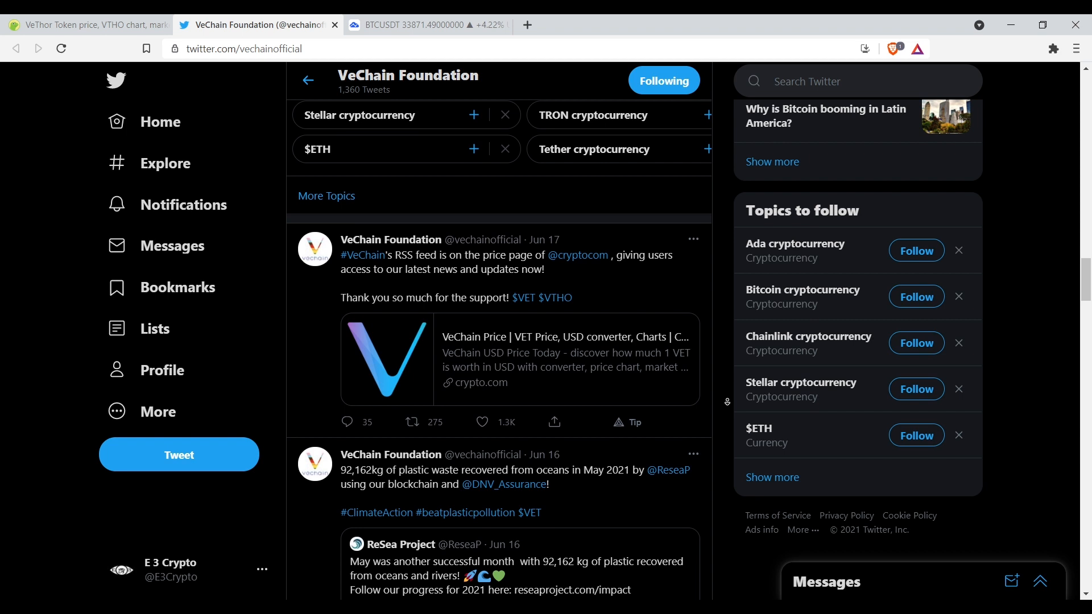
scroll("down", 3)
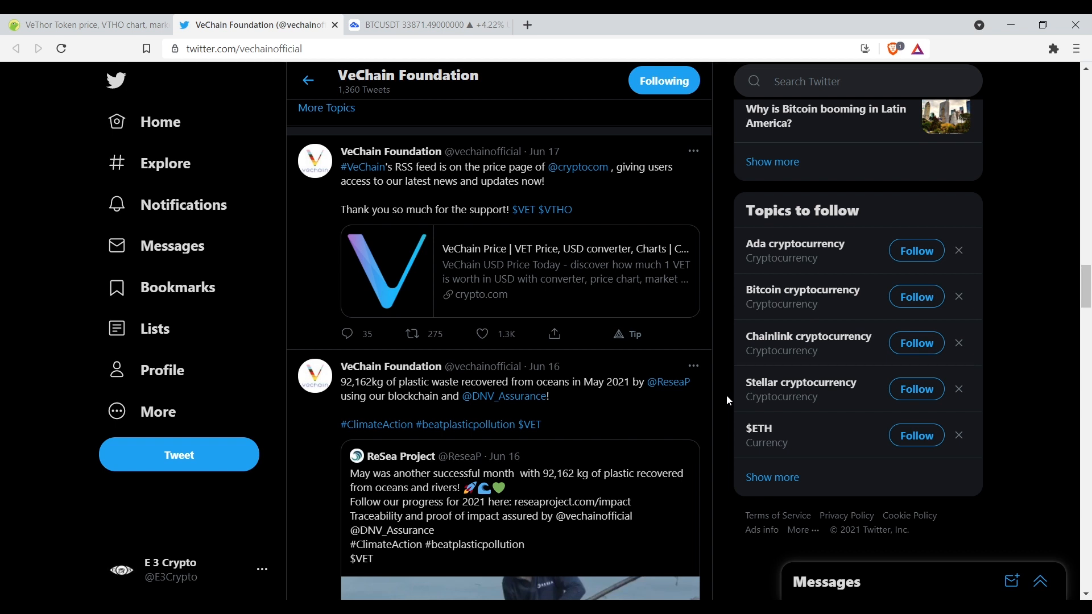
Scroll through the feed past the Real Items retweet toward the Jun 21 BYD carbon tweet.
scroll("down", 3)
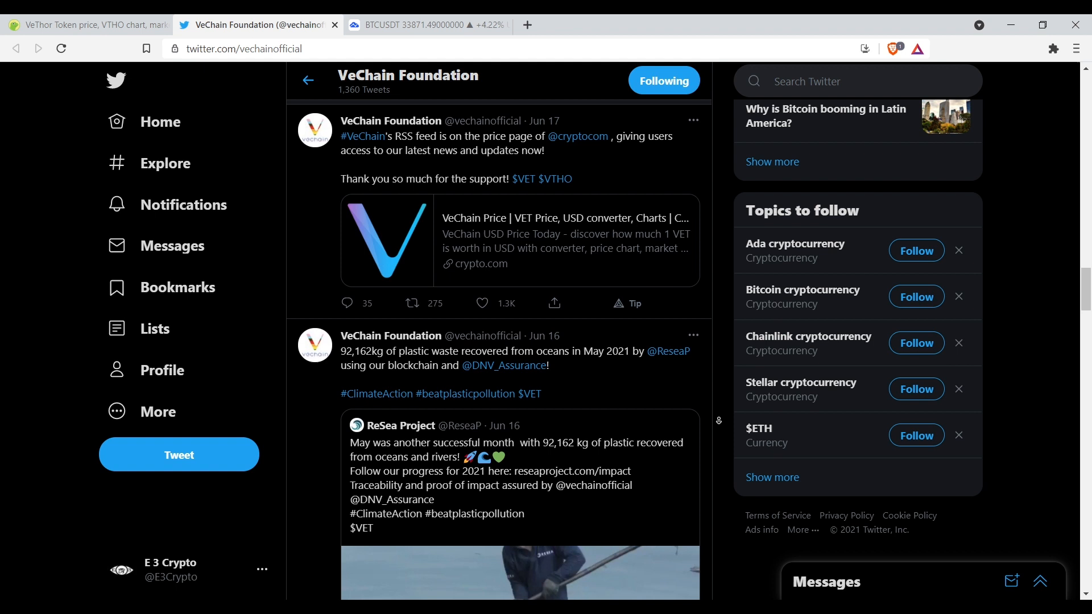
scroll("down", 3)
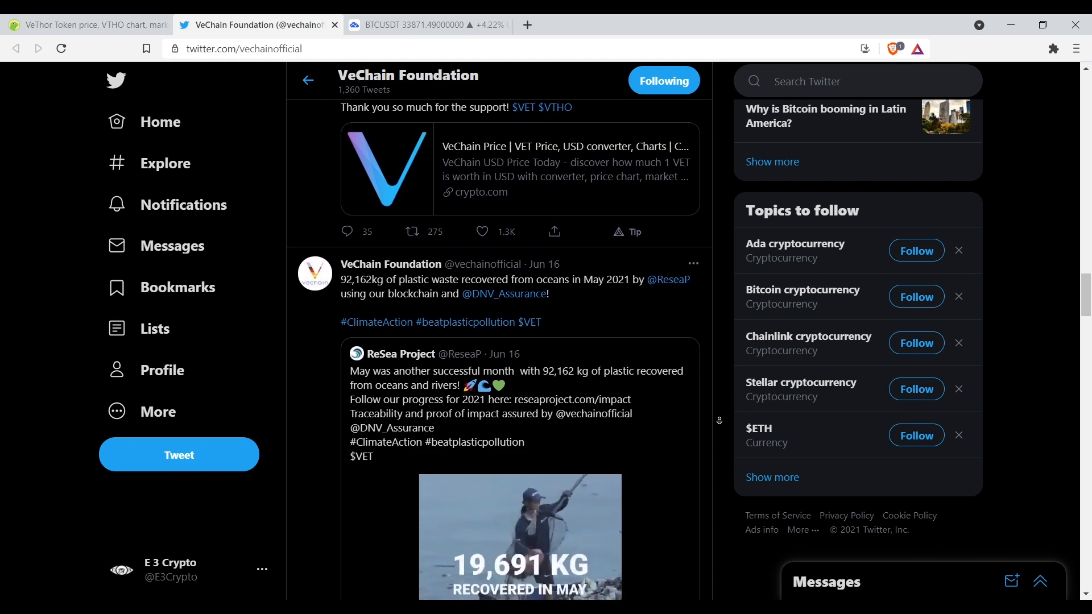
scroll("down", 3)
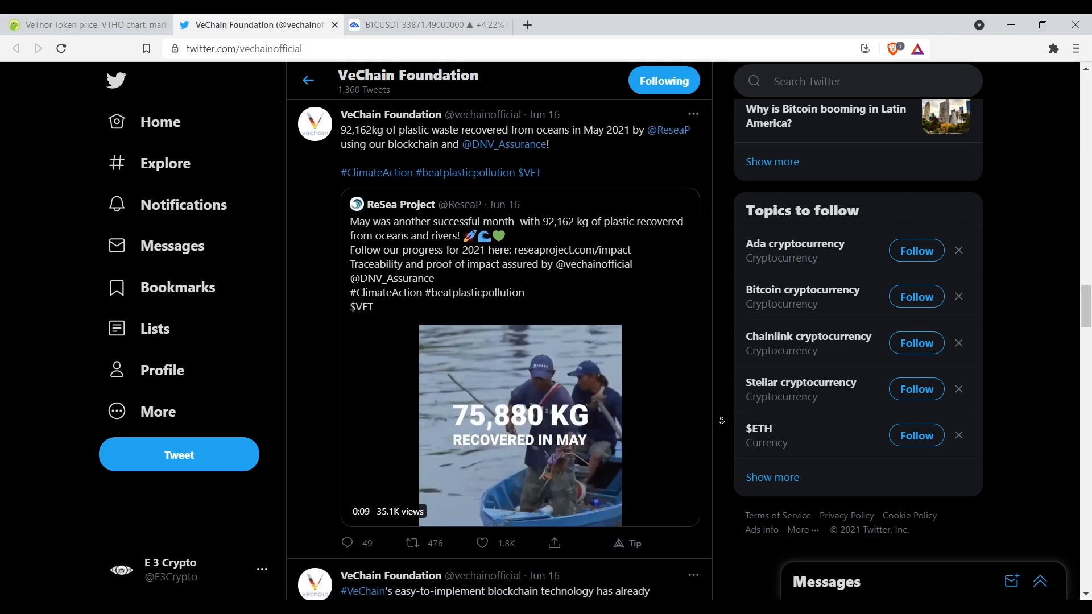
scroll("down", 3)
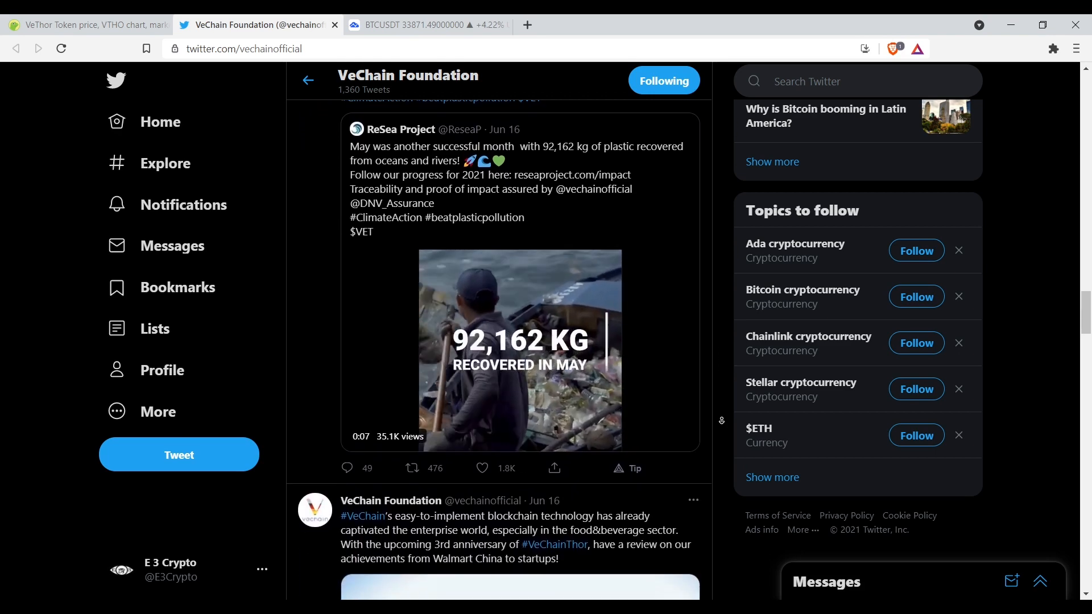
scroll("down", 3)
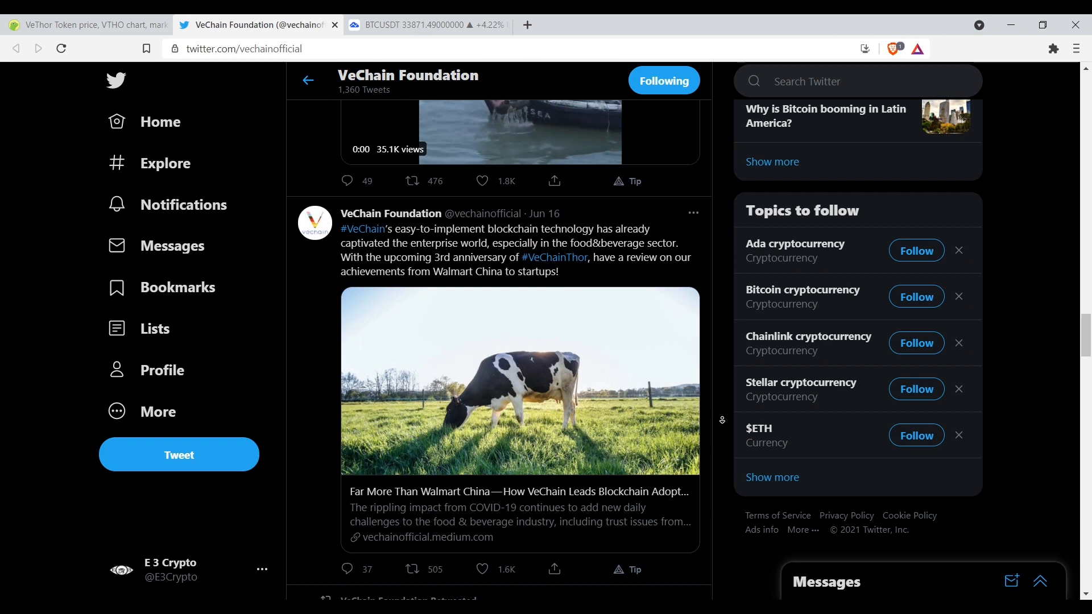
scroll("down", 3)
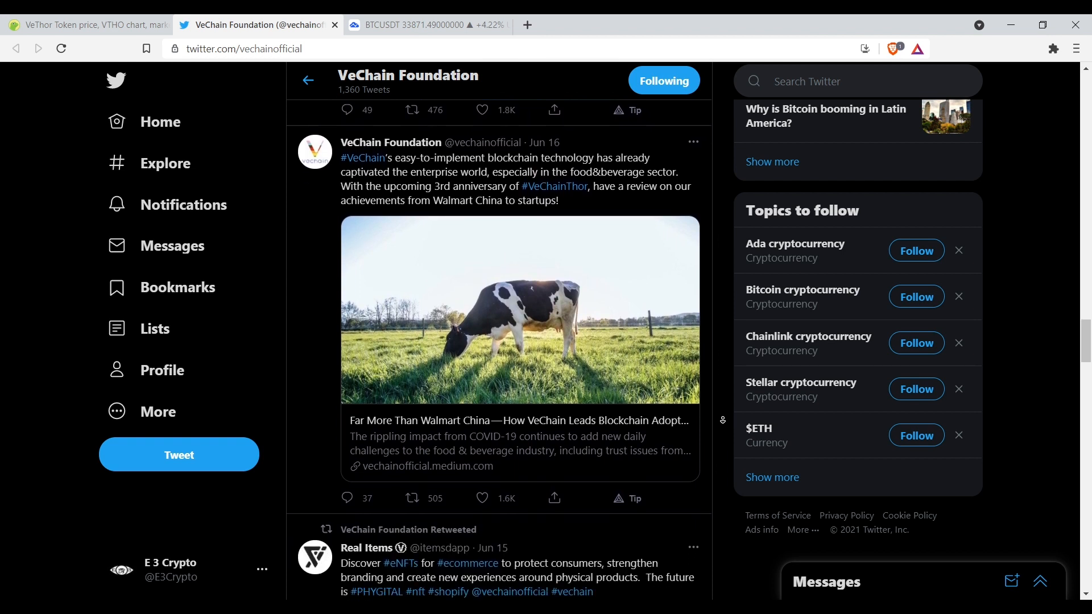
scroll("down", 3)
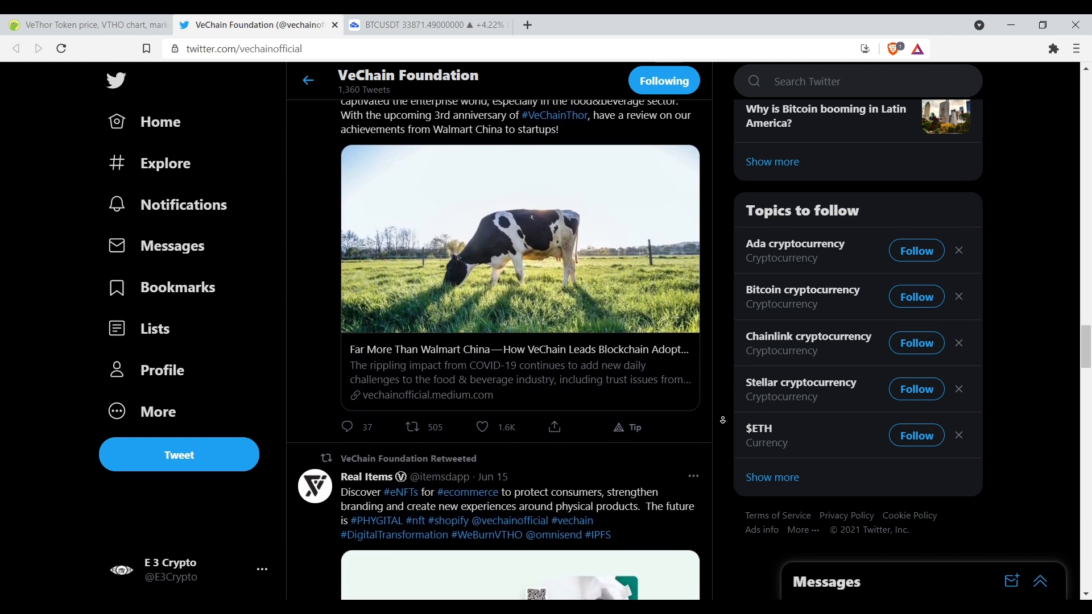
scroll("down", 3)
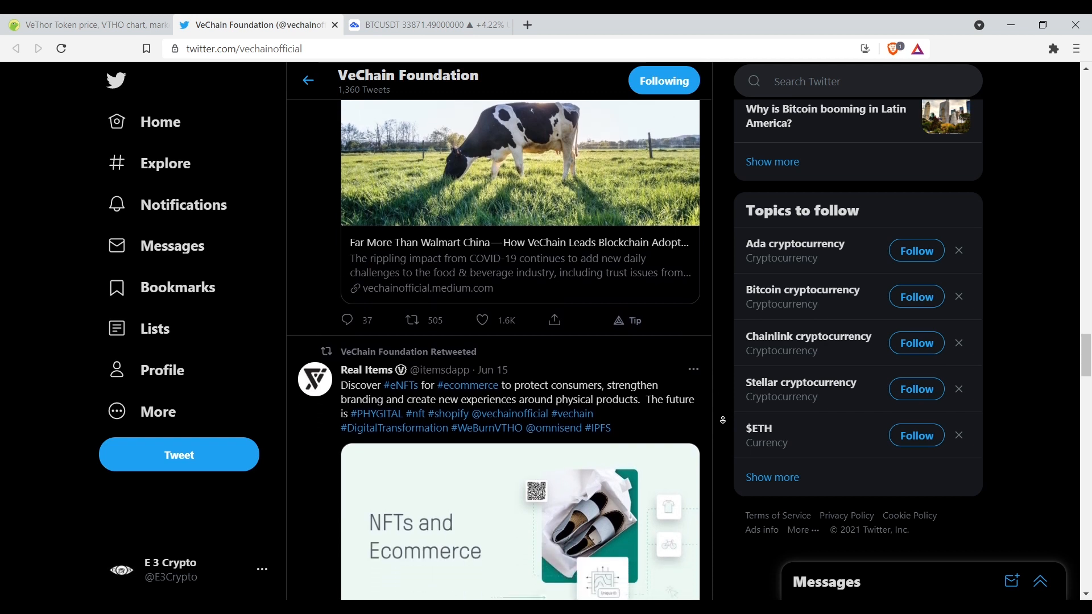
scroll("down", 3)
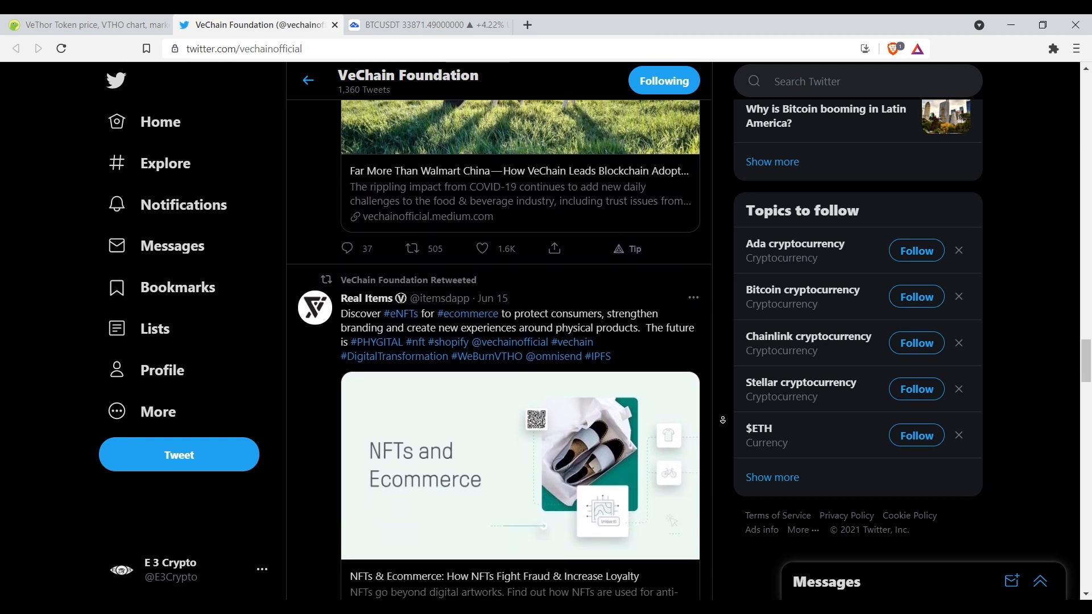
scroll("down", 3)
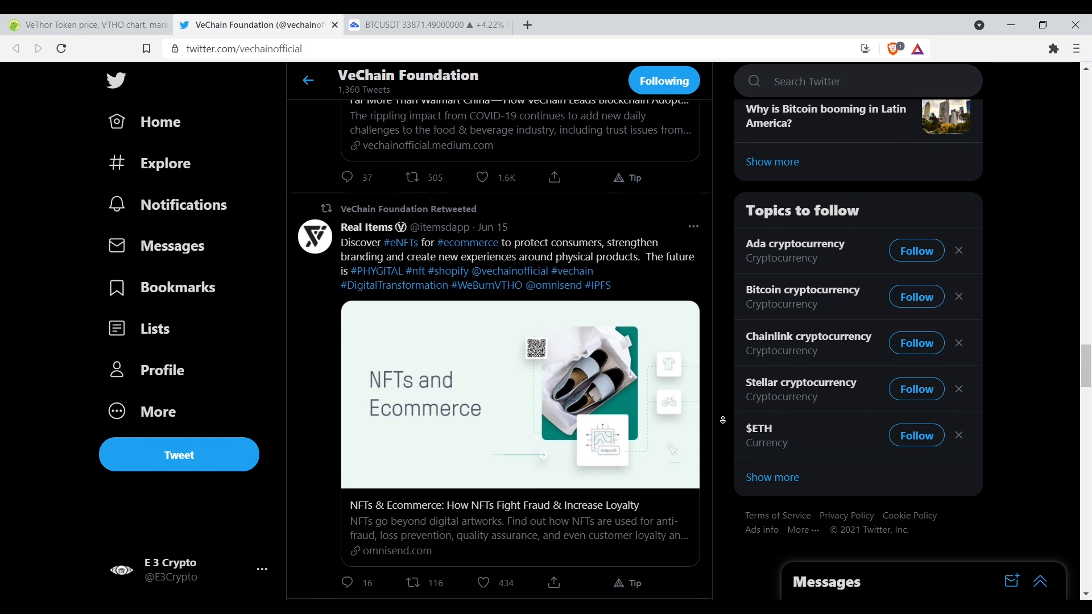
scroll("down", 3)
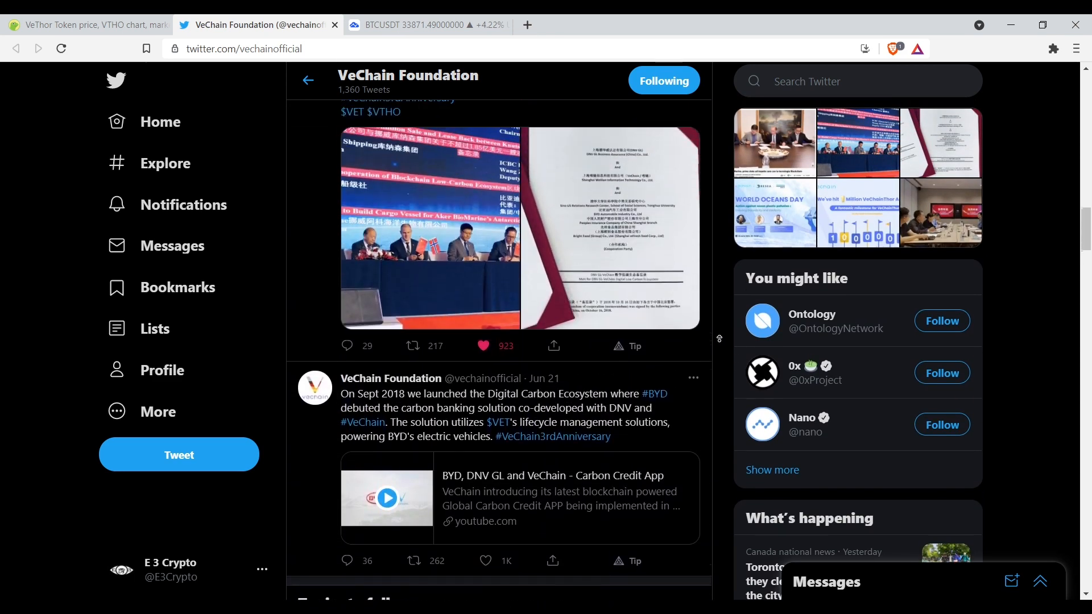
scroll("down", 3)
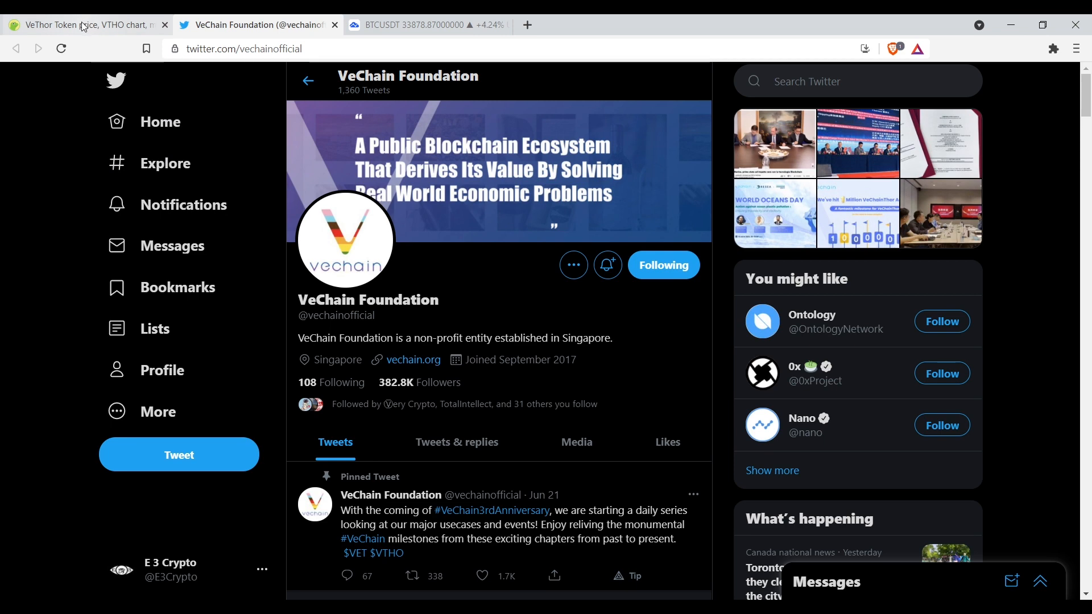
Back on the VeThor Token page, cast a Good sentiment vote for today.
left_click(83, 24)
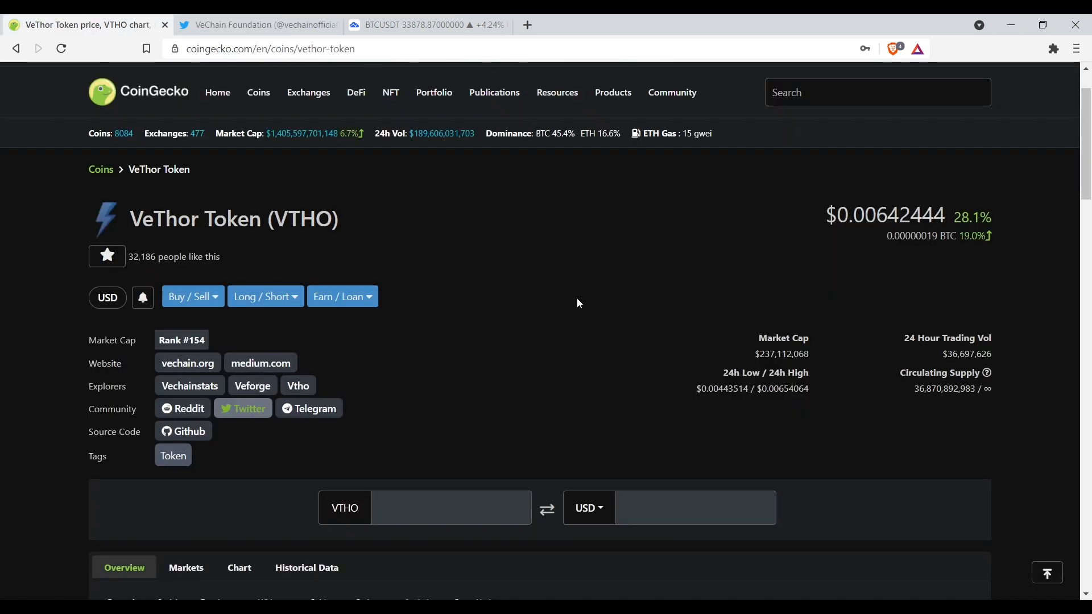
mouse_move(527, 286)
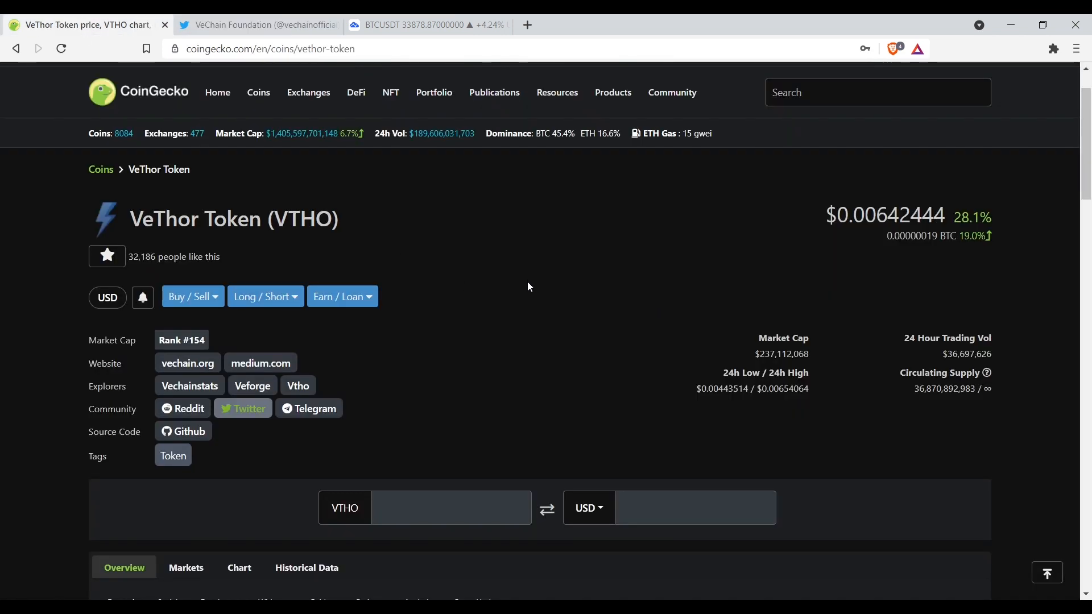
scroll("down", 3)
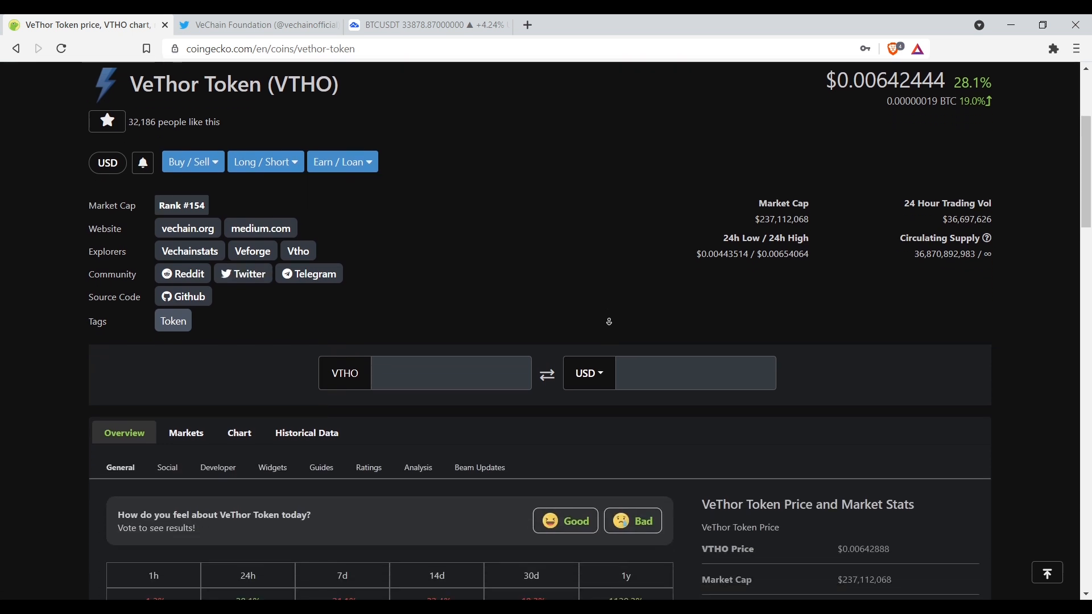
left_click(565, 520)
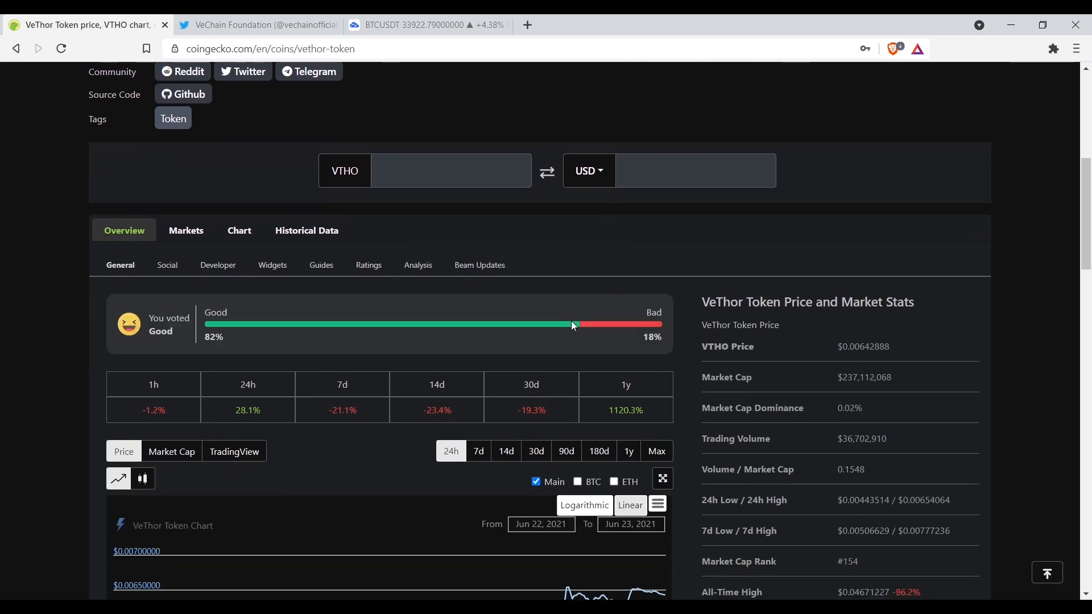
Scroll down to the VTHO exchange markets table.
scroll("down", 3)
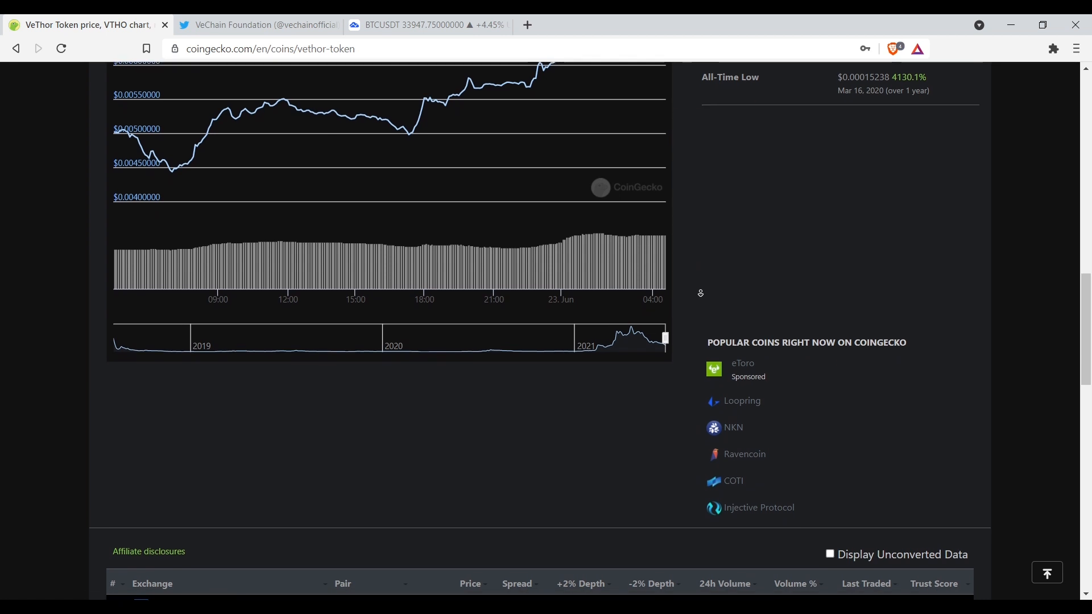
scroll("down", 3)
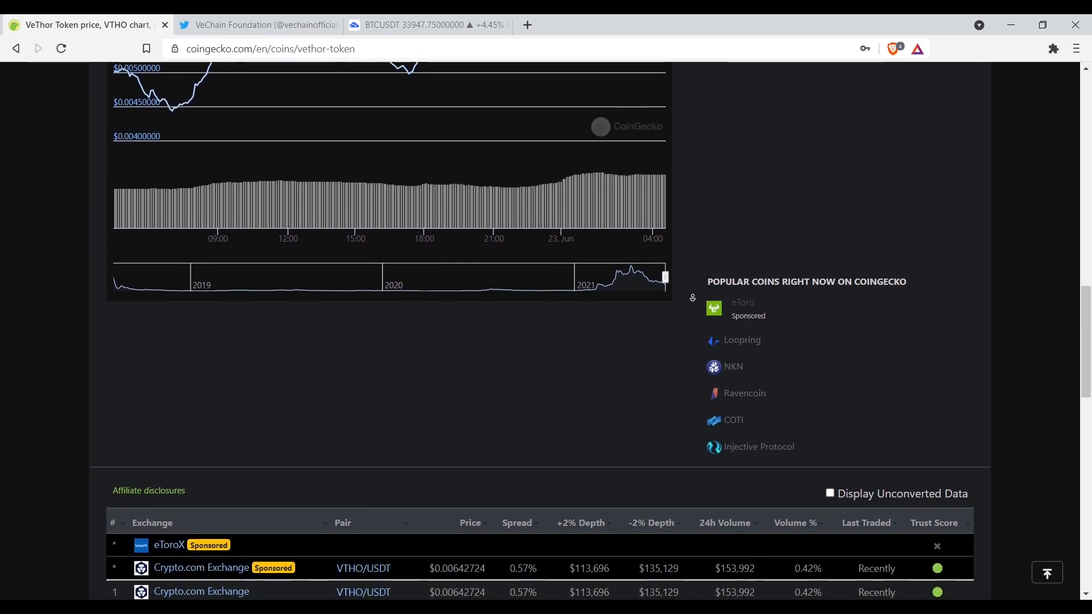
scroll("down", 3)
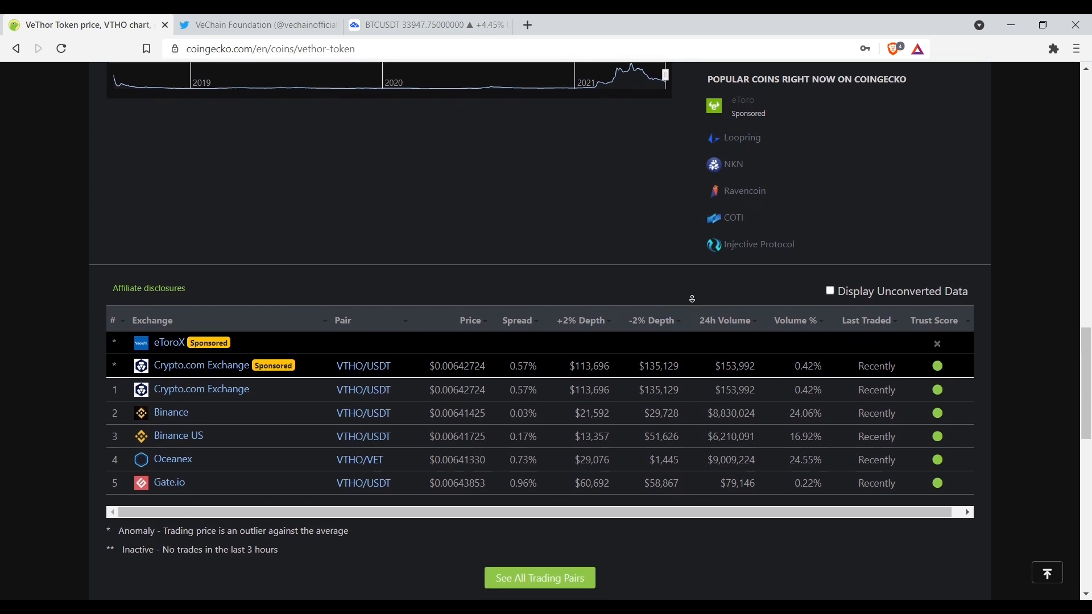
scroll("down", 3)
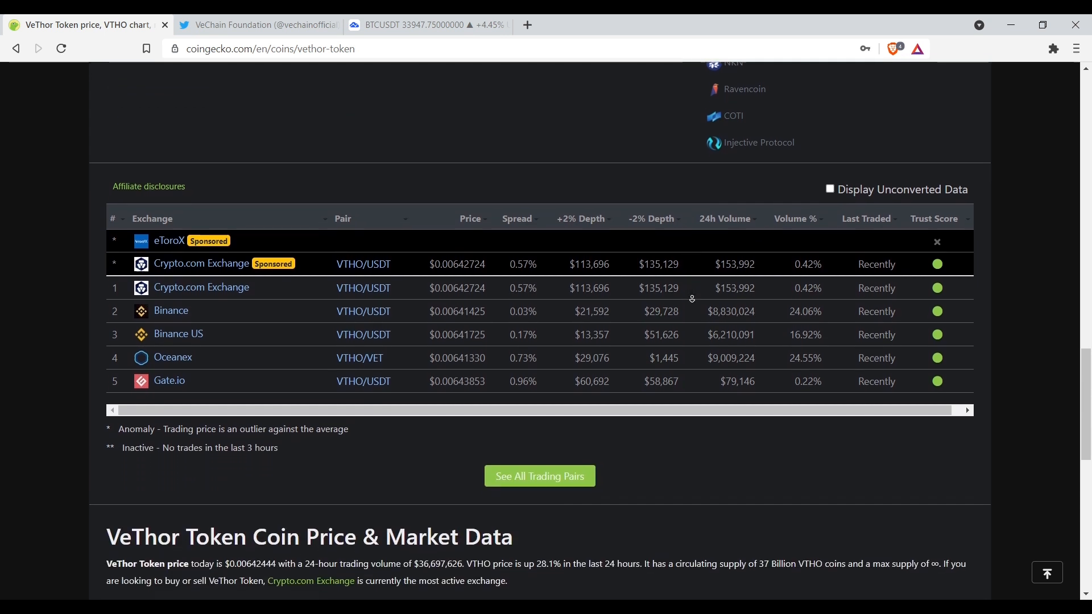